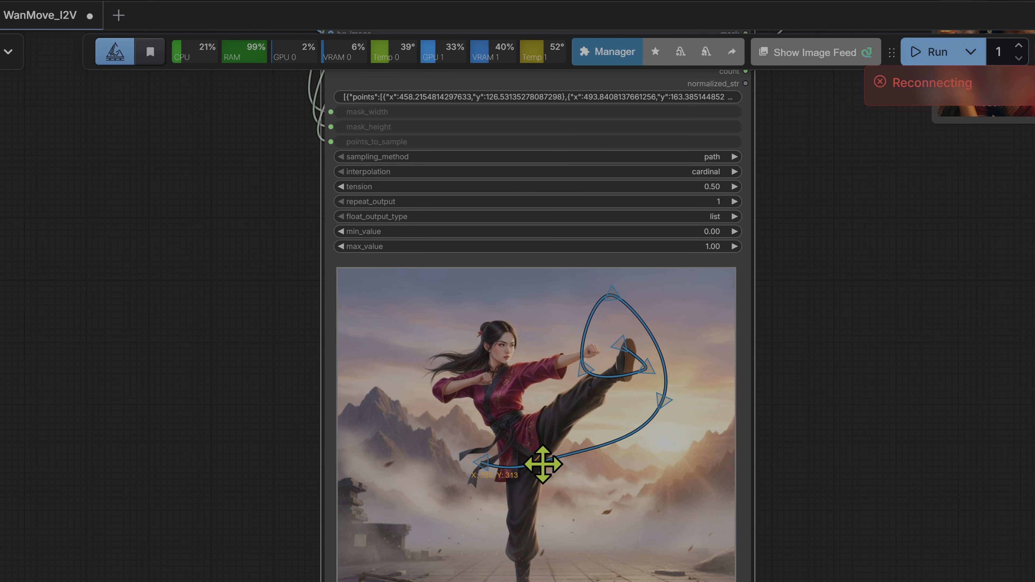
Drag the spline points so the path starts at her waist, loops the kicking leg and rises to the image top
left_click_drag(543, 464, 566, 397)
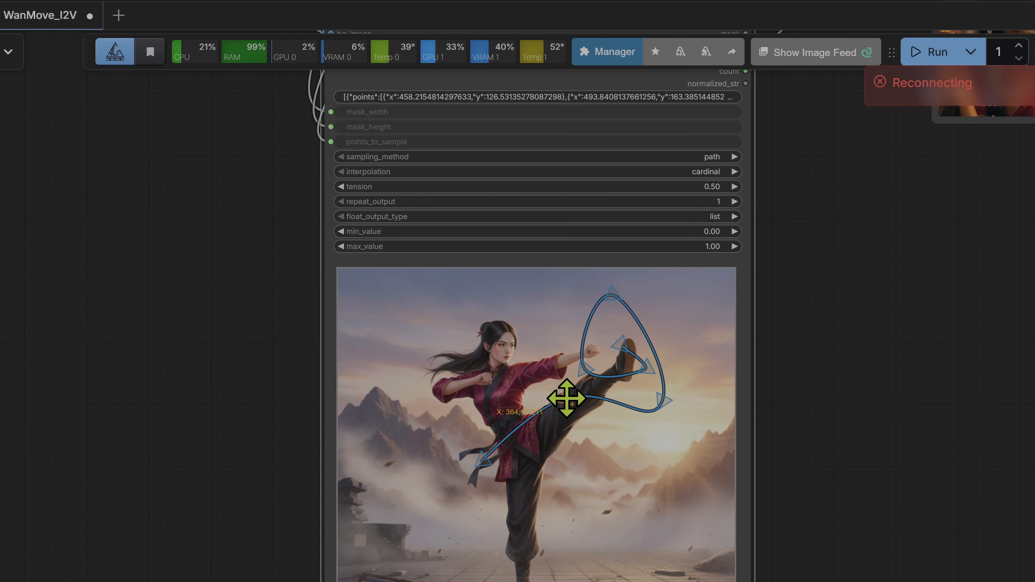
left_click_drag(567, 398, 480, 454)
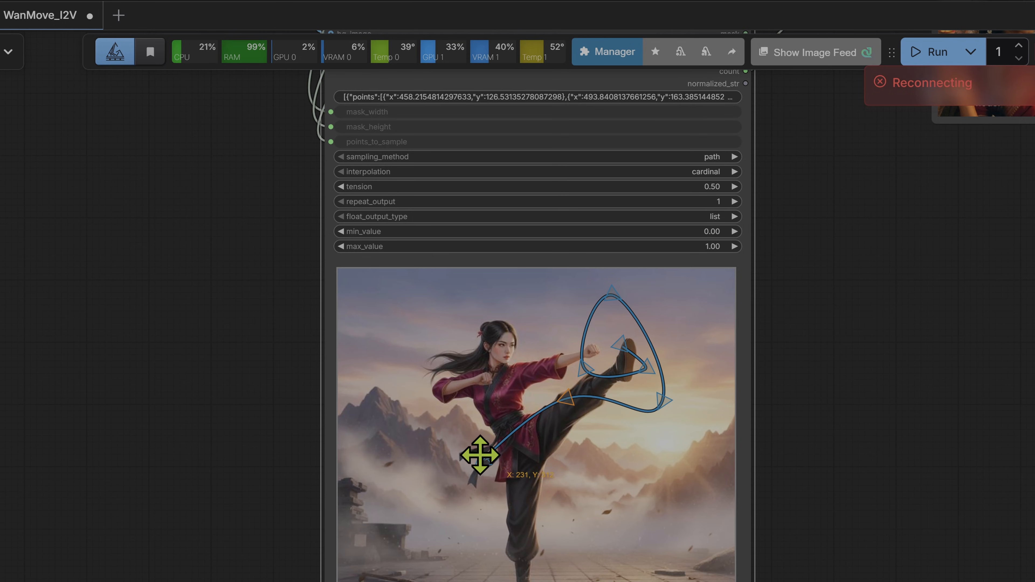
left_click_drag(480, 454, 536, 290)
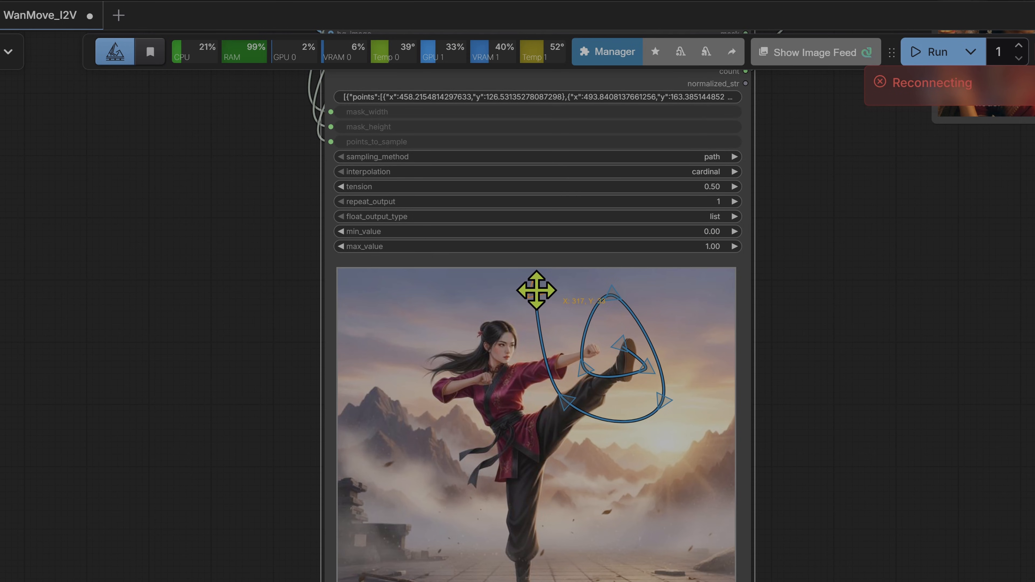
left_click_drag(536, 291, 596, 370)
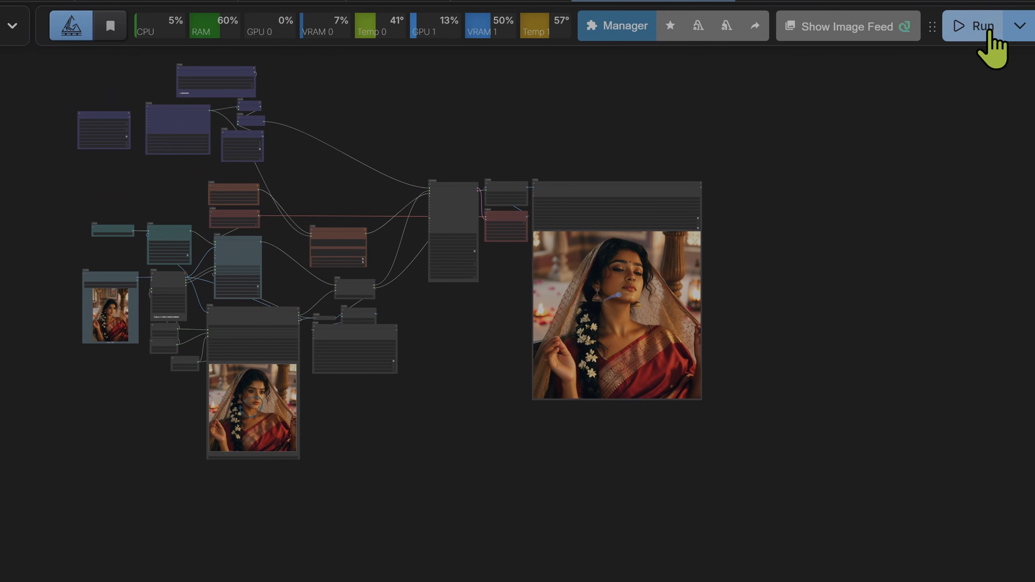
Queue the red-saree portrait workflow to generate the video
left_click(980, 26)
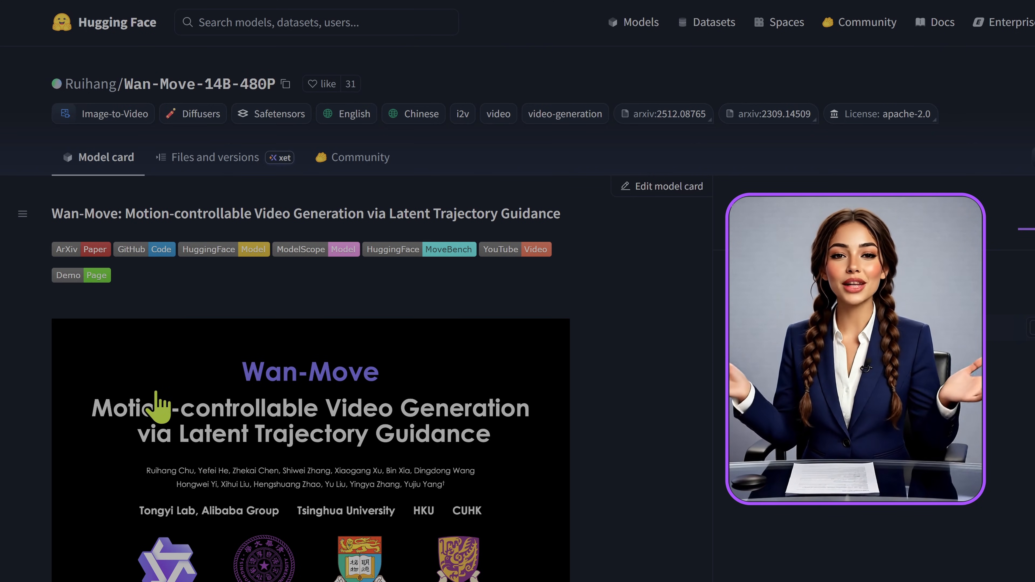
Scroll through the Wan-Move-14B-480P model card past its motion-control examples and framework diagram
scroll("down", 3)
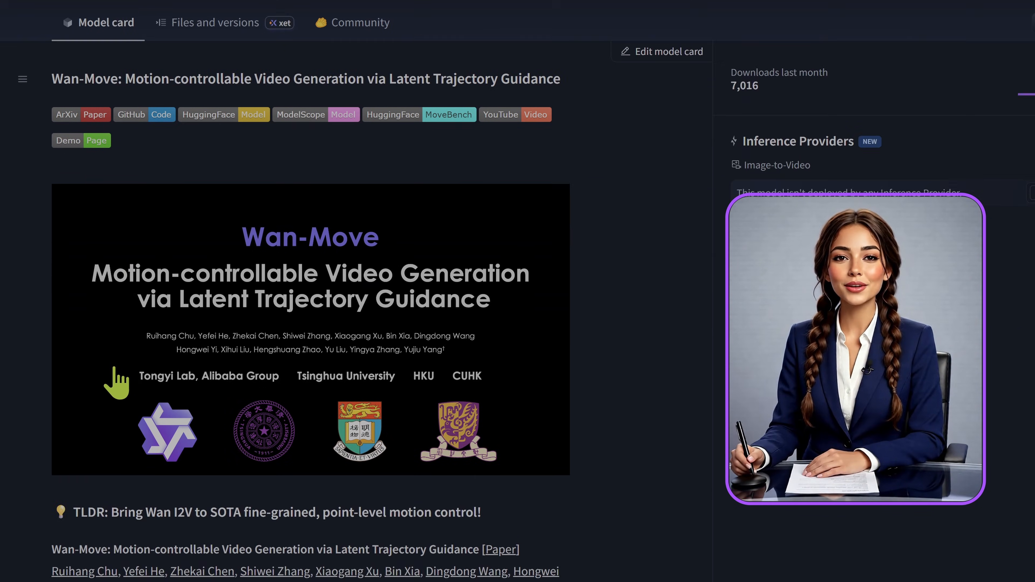
scroll("down", 3)
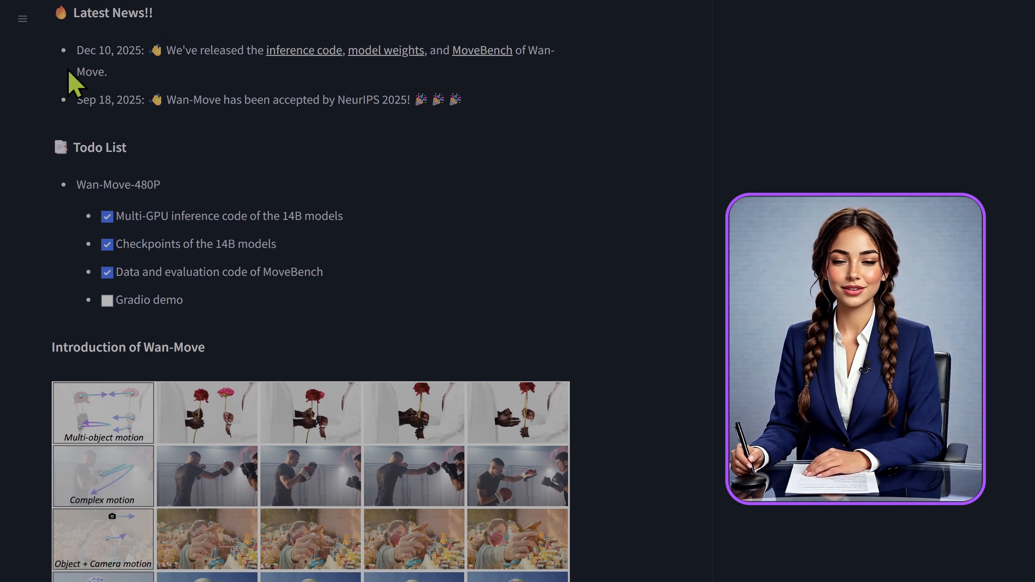
mouse_move(503, 323)
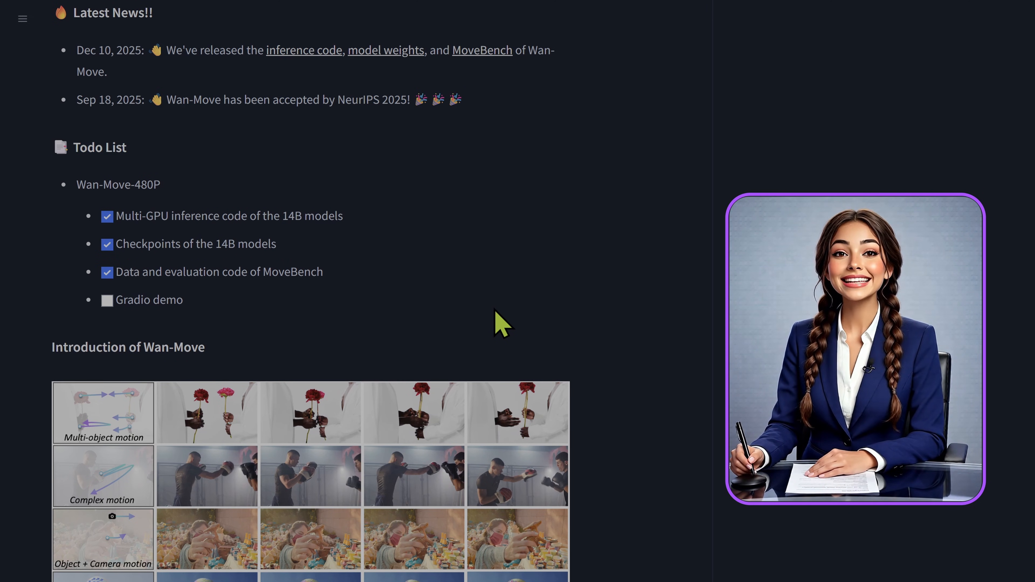
scroll("down", 3)
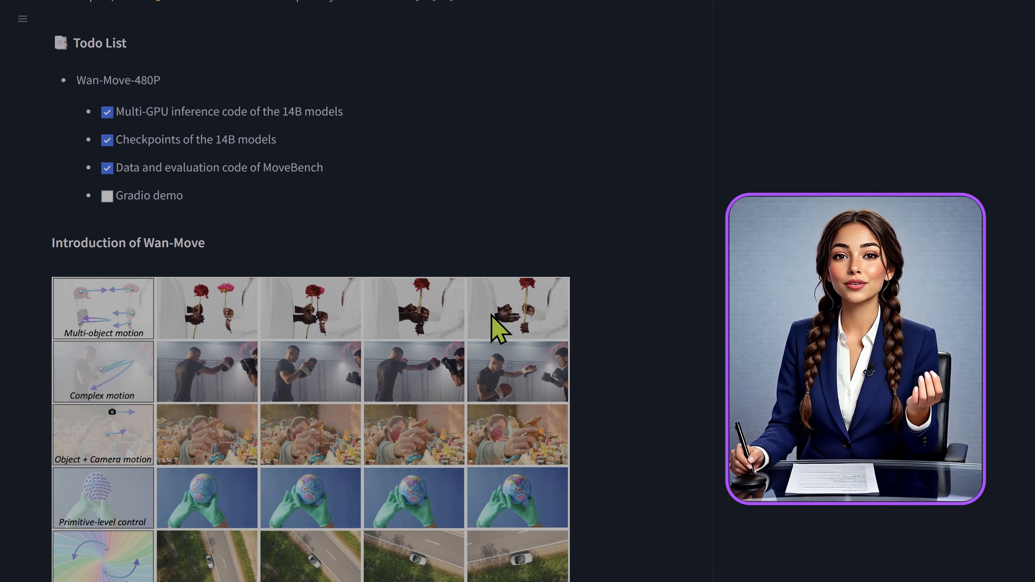
scroll("down", 3)
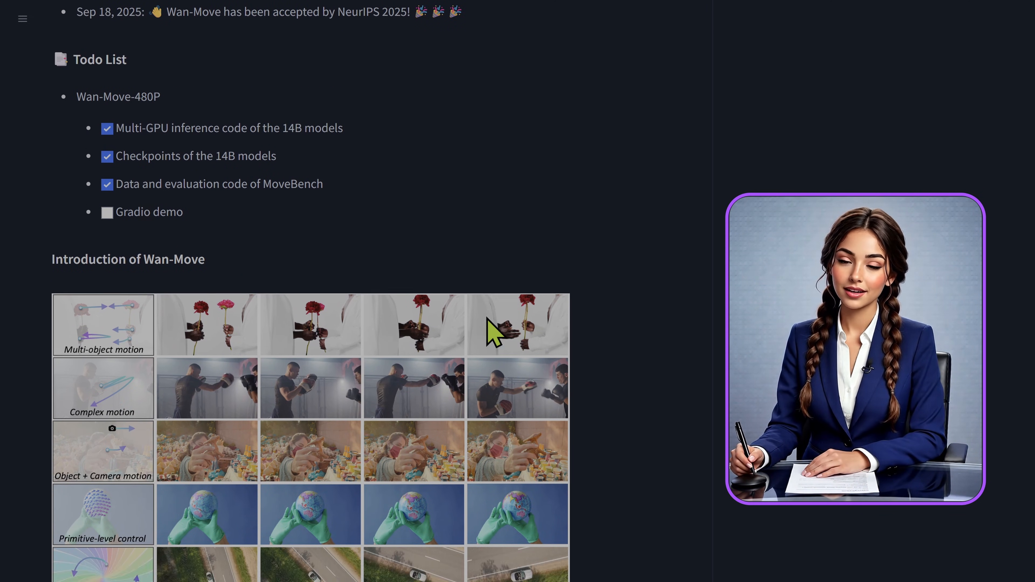
scroll("down", 3)
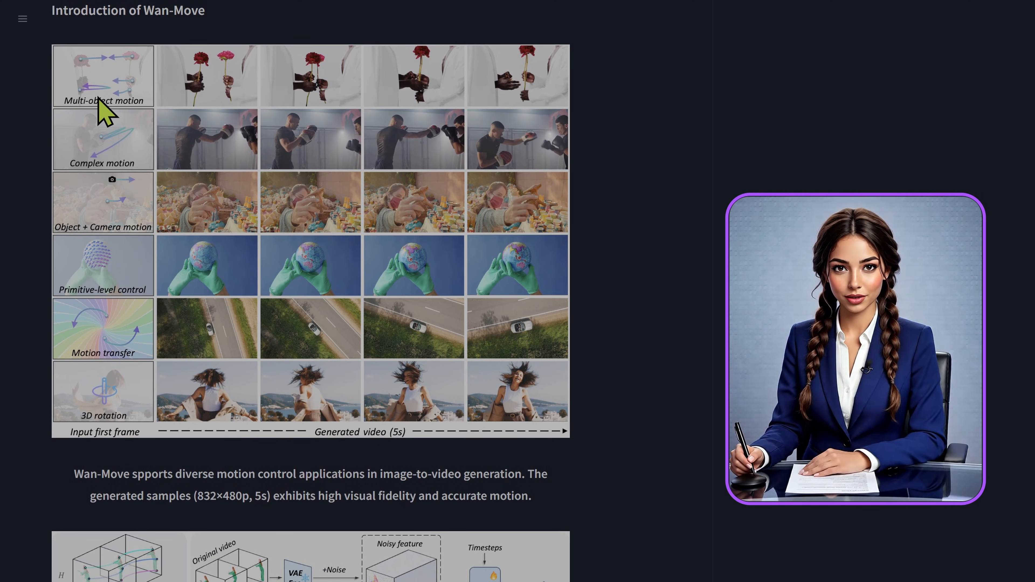
mouse_move(79, 175)
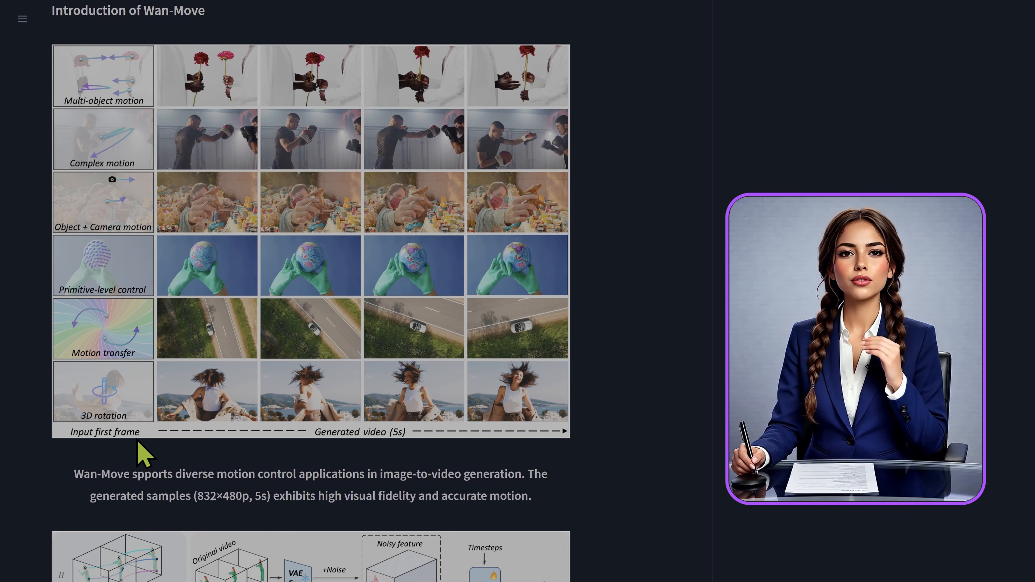
scroll("down", 3)
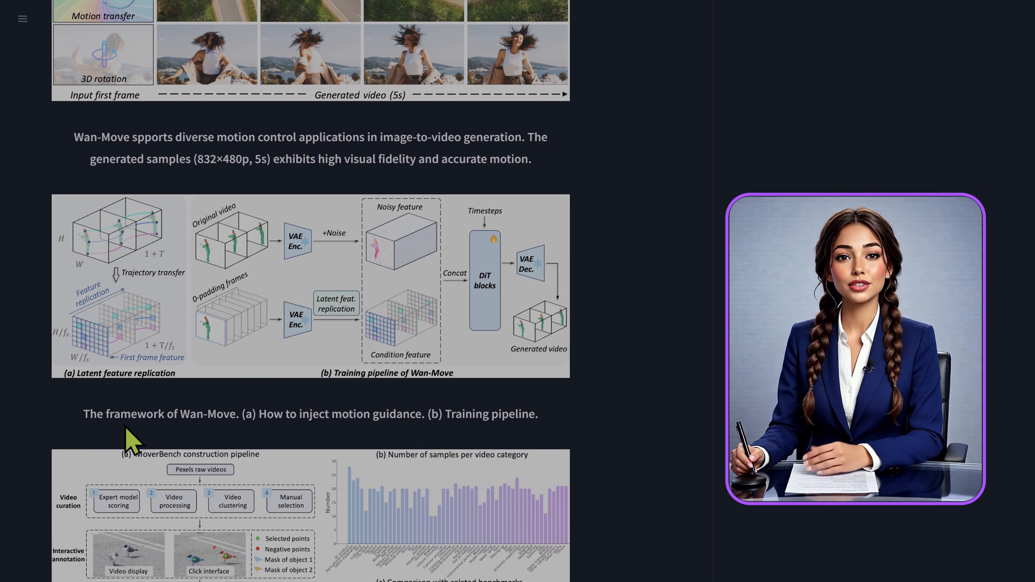
scroll("down", 3)
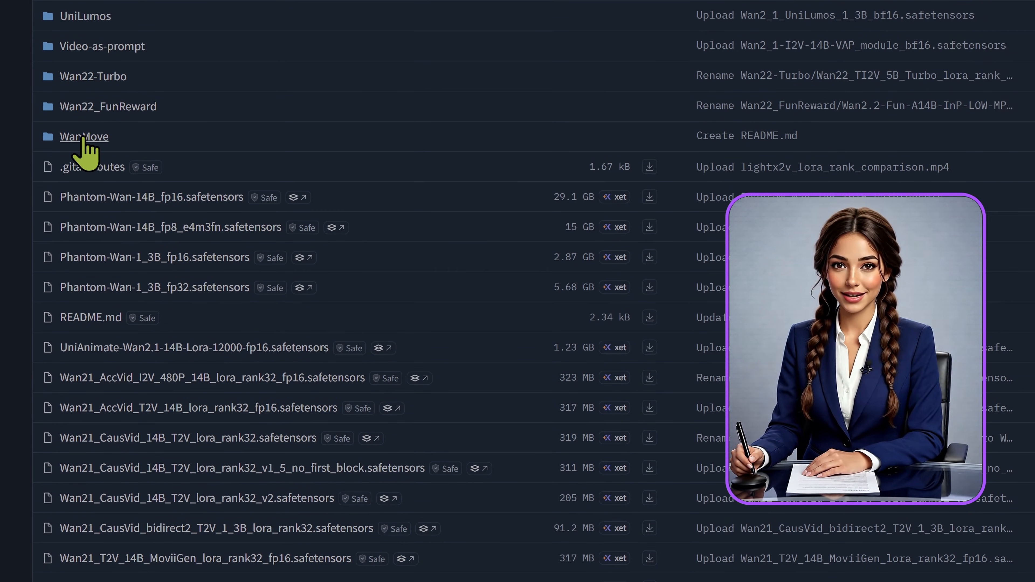
Open the WanMove folder in Kijai/WanVideo_comfy listing the 32.8 GB fp16 safetensors file
left_click(85, 137)
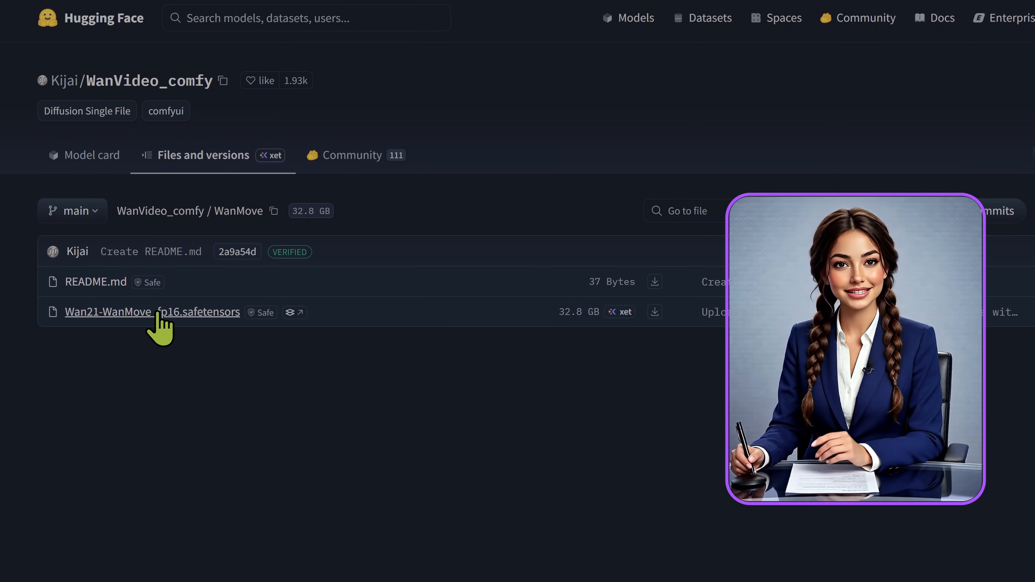
mouse_move(8, 59)
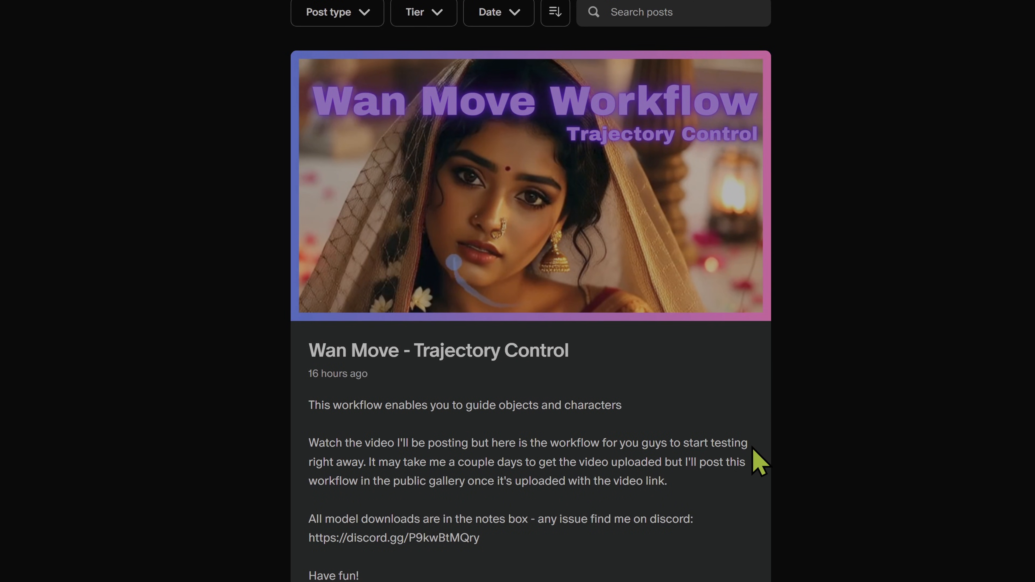
mouse_move(773, 435)
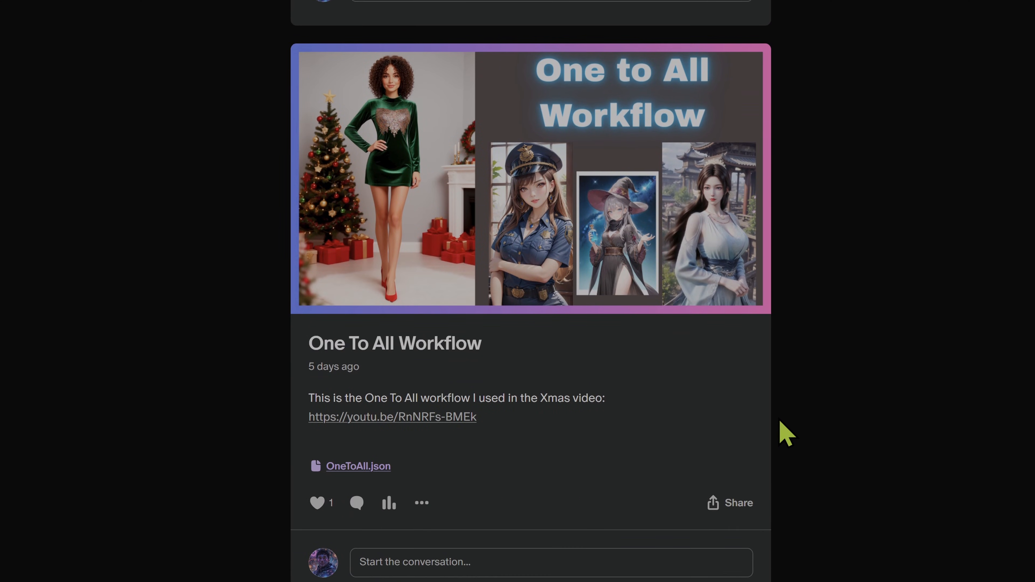
Scroll the Patreon feed past the Wan Move Trajectory Control and One To All workflow posts
scroll("down", 3)
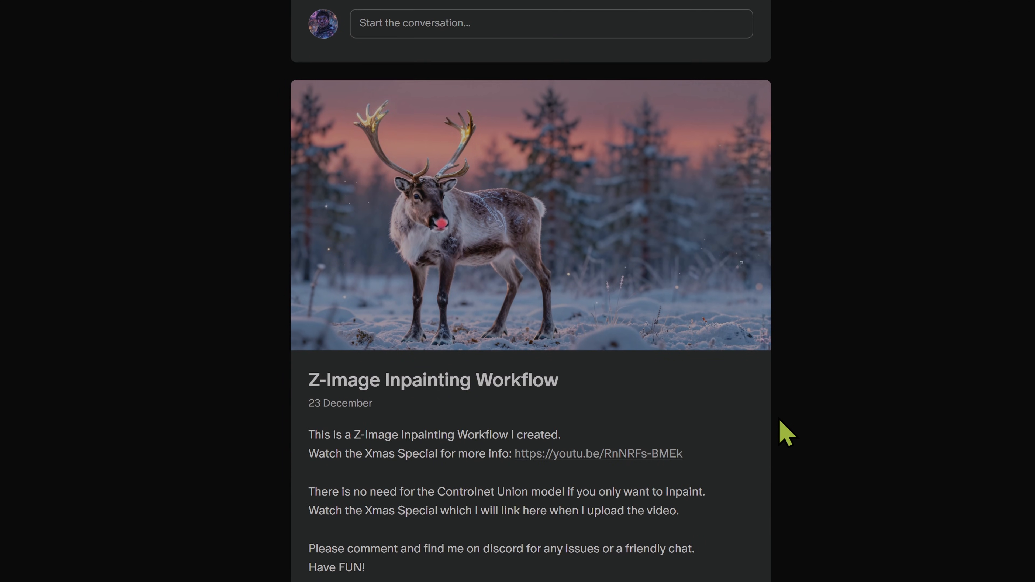
scroll("down", 3)
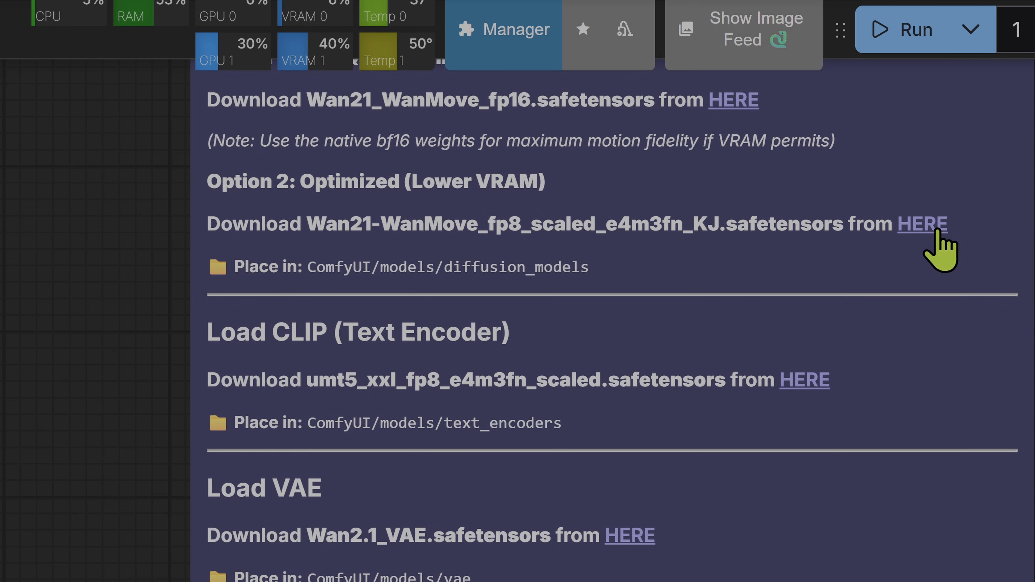
mouse_move(417, 272)
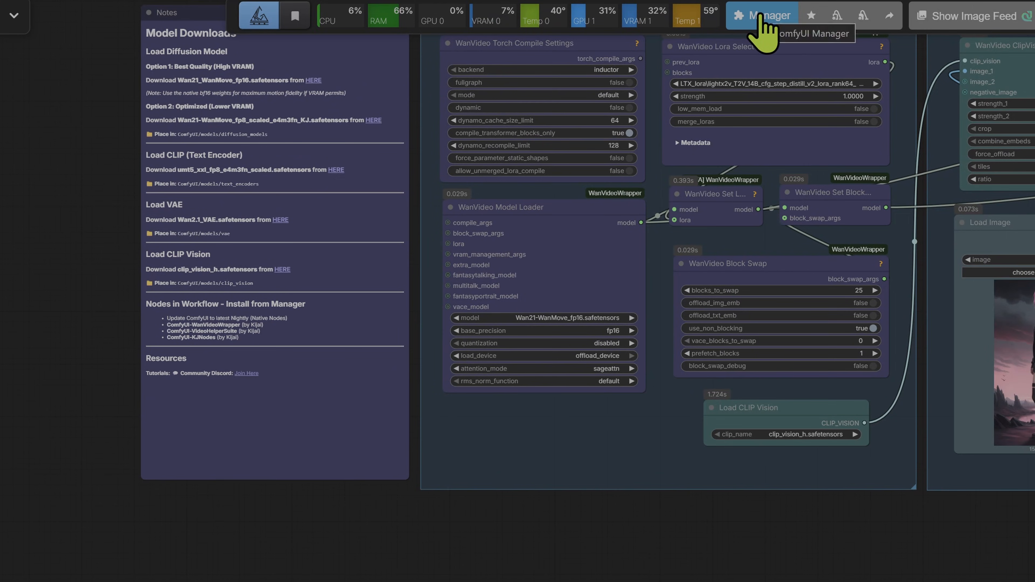
Use the Manager's Install Missing Custom Nodes to check the Wan Move workflow's node requirements
left_click(762, 14)
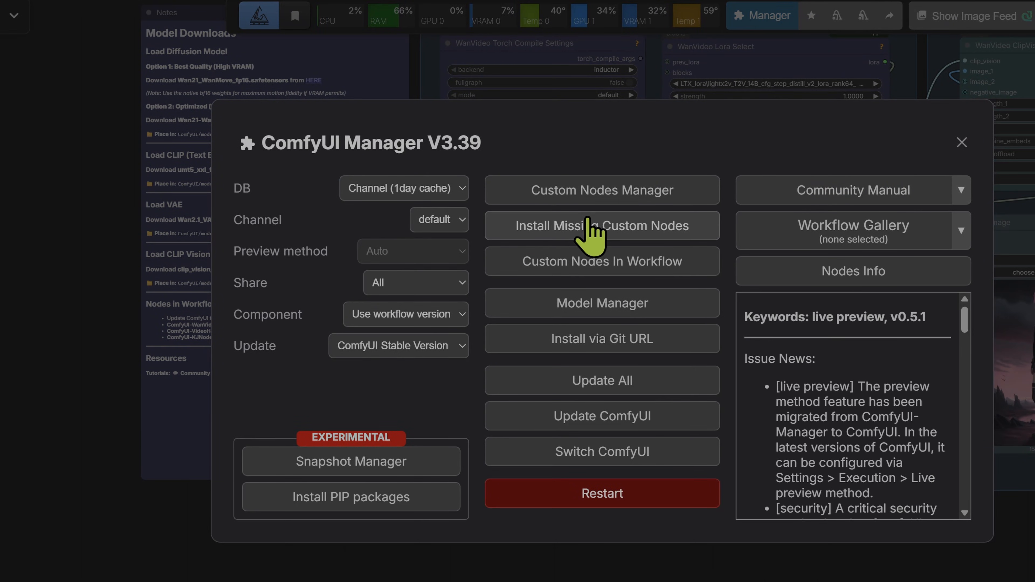
left_click(600, 226)
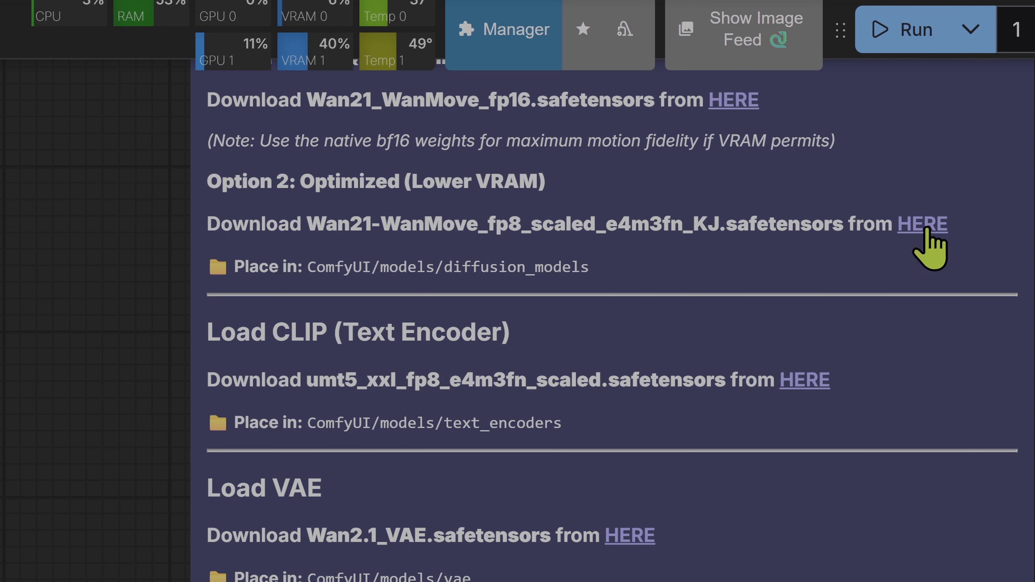
mouse_move(591, 258)
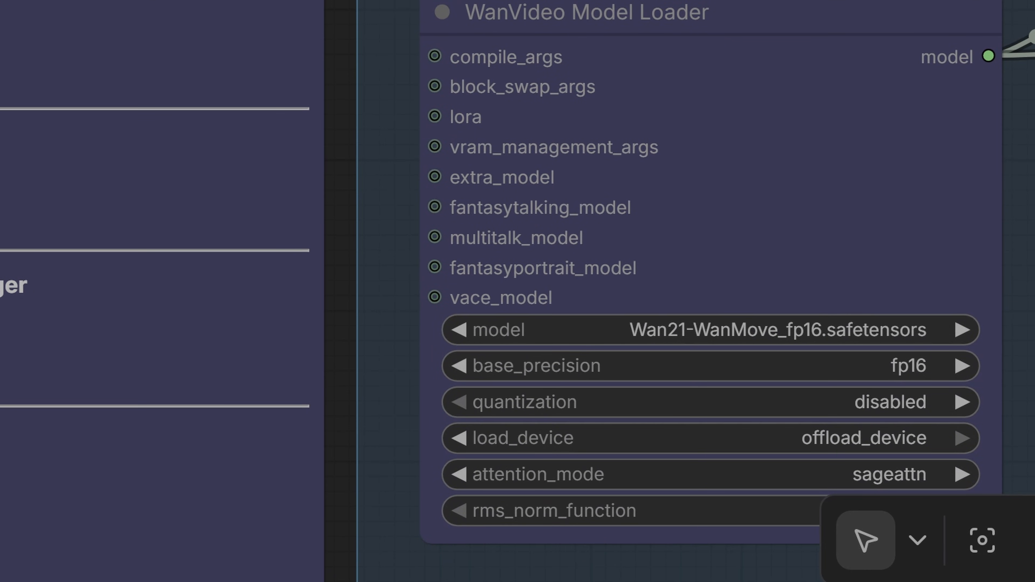
scroll("down", 3)
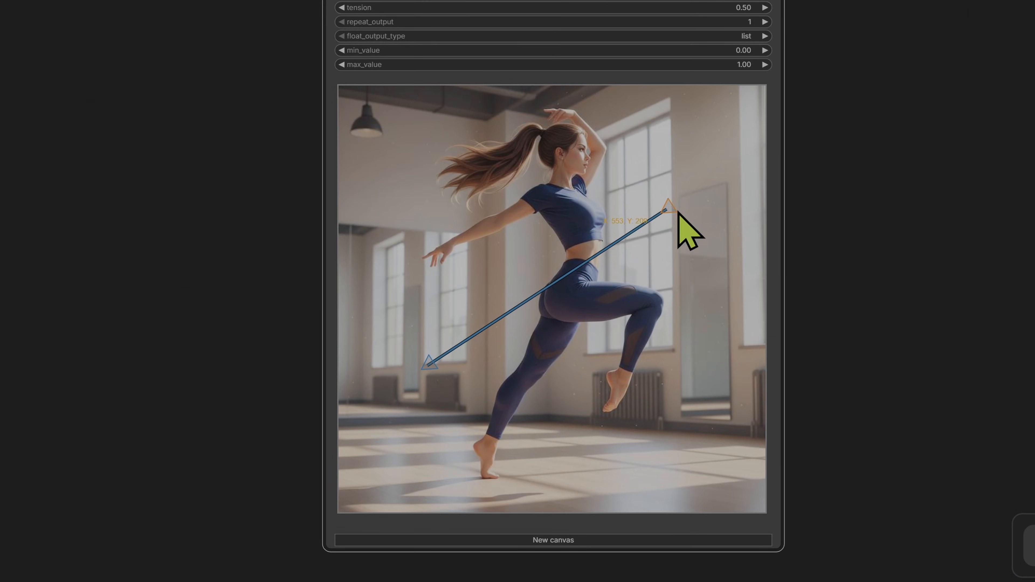
Draw a path from the raised foot up-right, then stretch the straight leg path's tip above the dancer's hand
left_click_drag(667, 205, 396, 168)
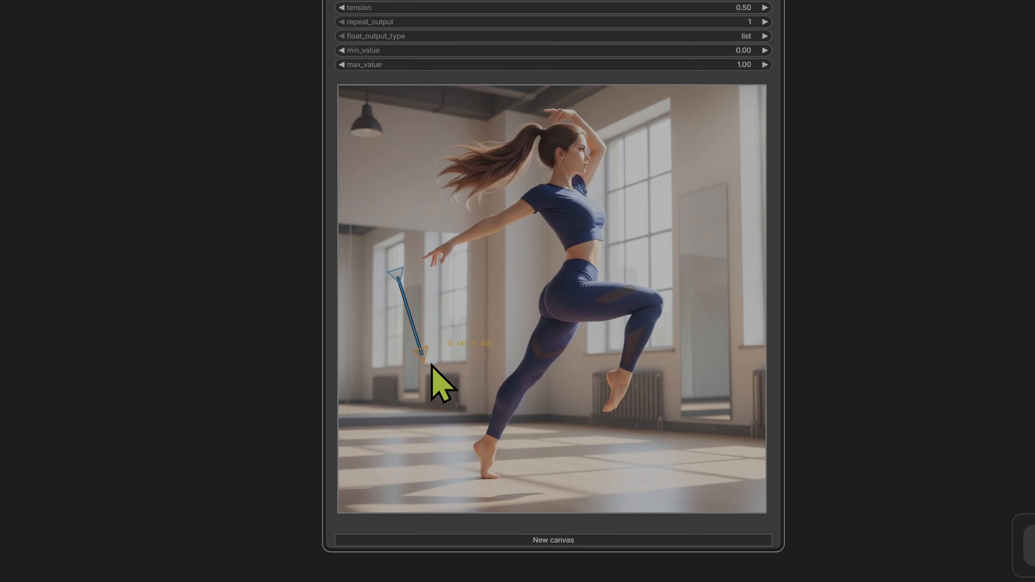
left_click_drag(419, 350, 551, 238)
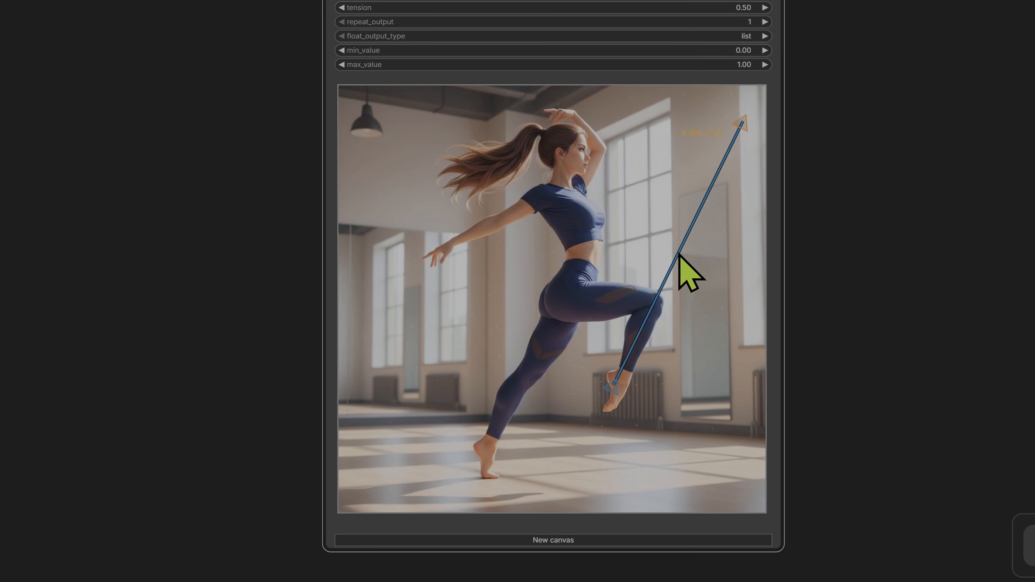
mouse_move(683, 264)
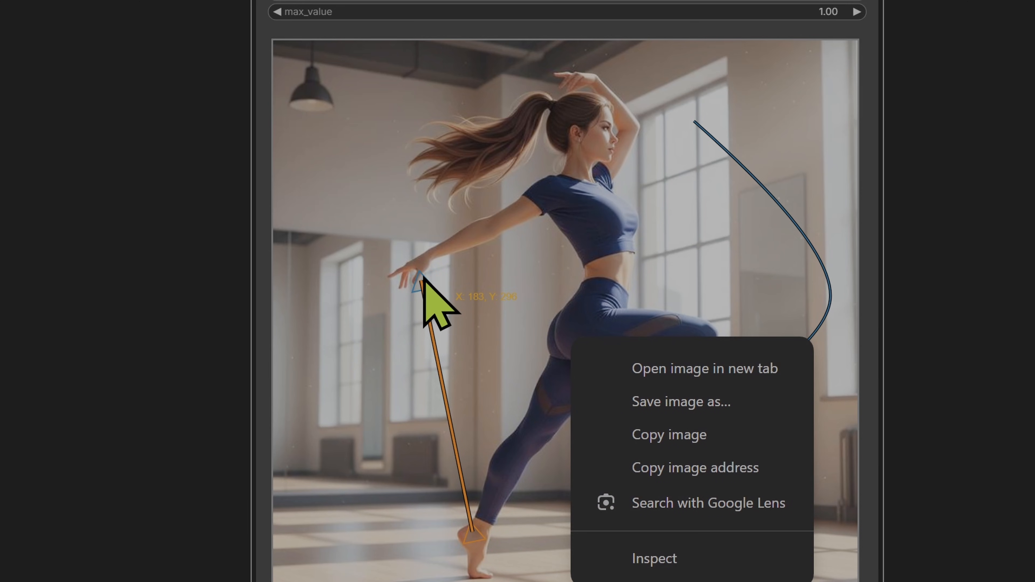
left_click(396, 363)
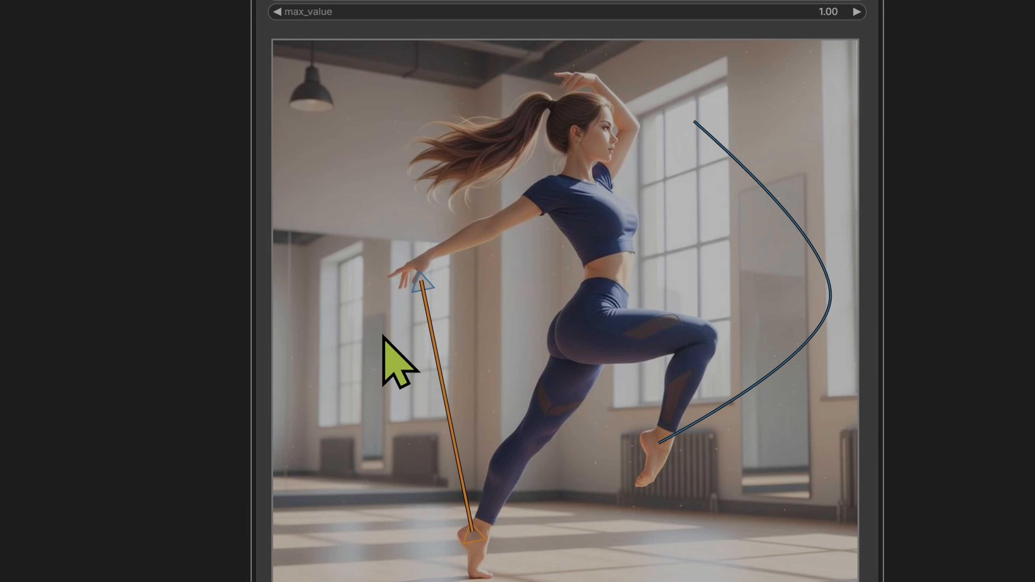
left_click_drag(423, 278, 354, 303)
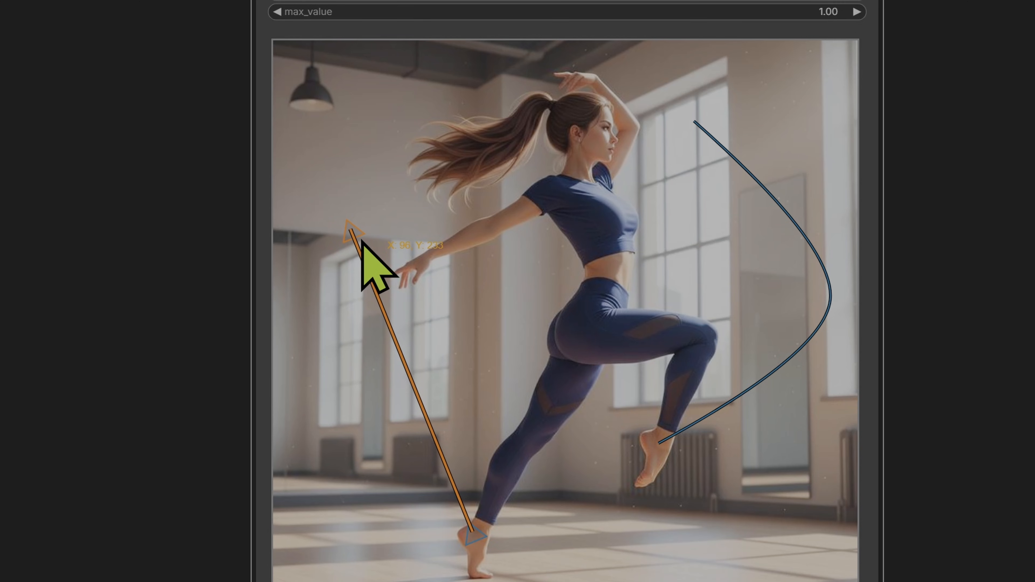
mouse_move(379, 350)
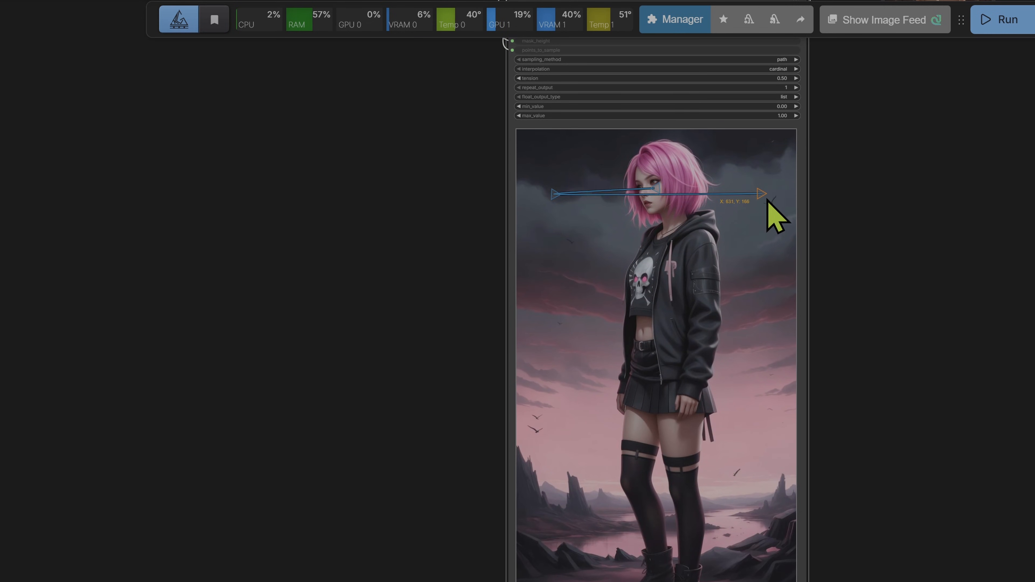
mouse_move(785, 227)
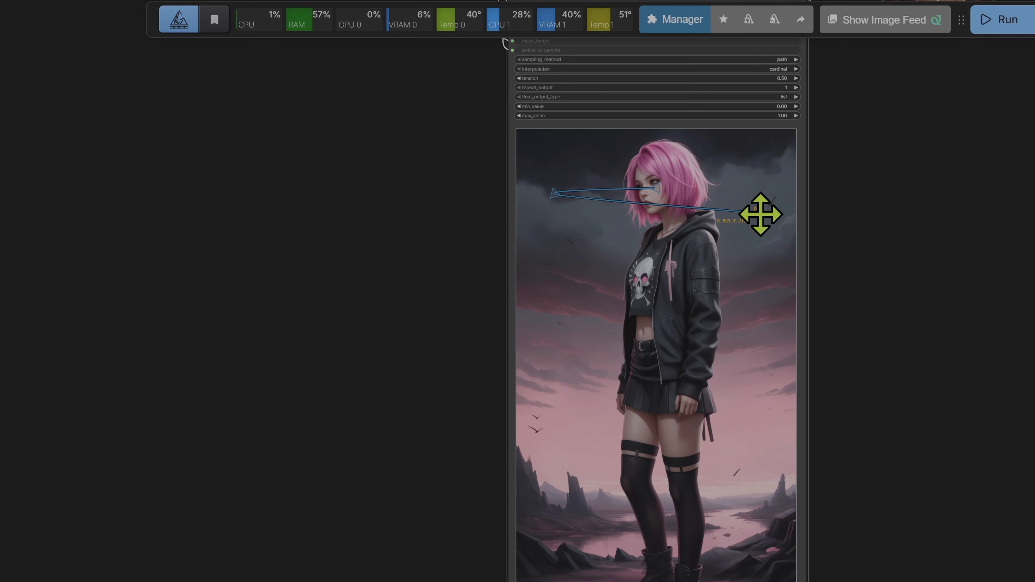
Bend the end of the head motion path downward on the spline canvas
left_click_drag(760, 213, 544, 304)
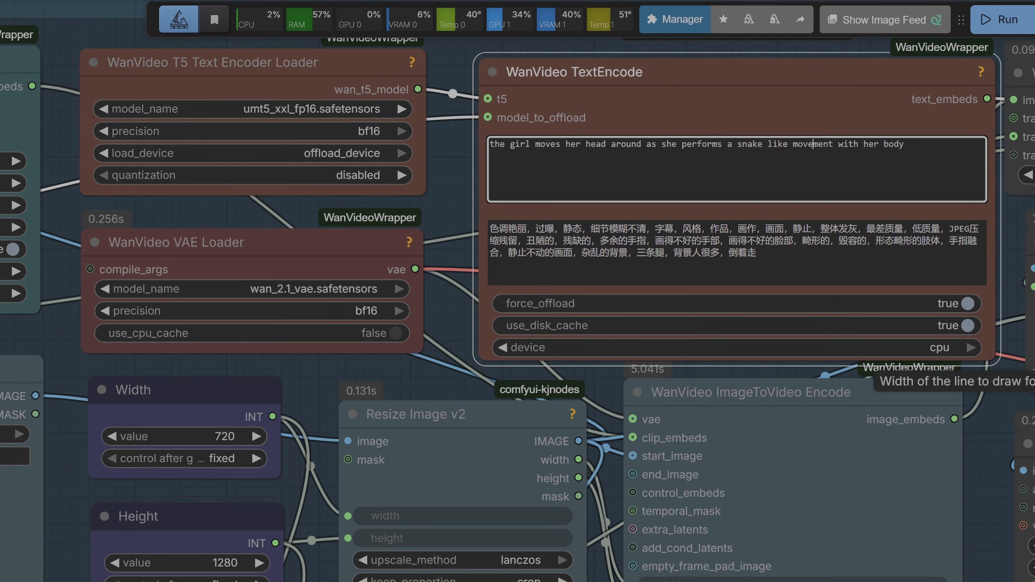
Add 'dance' to the girl's head-movement positive prompt
type("dance")
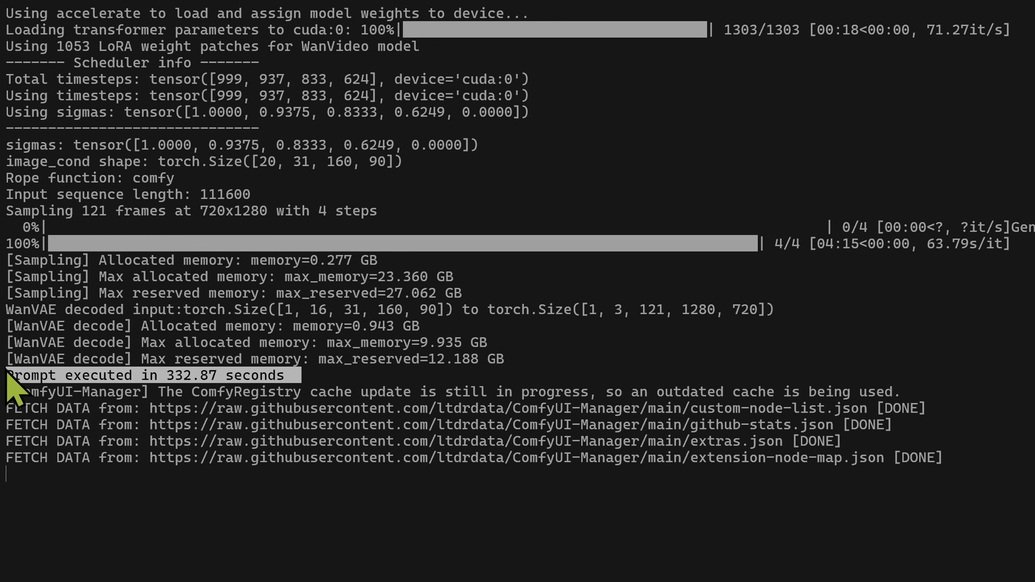
mouse_move(224, 396)
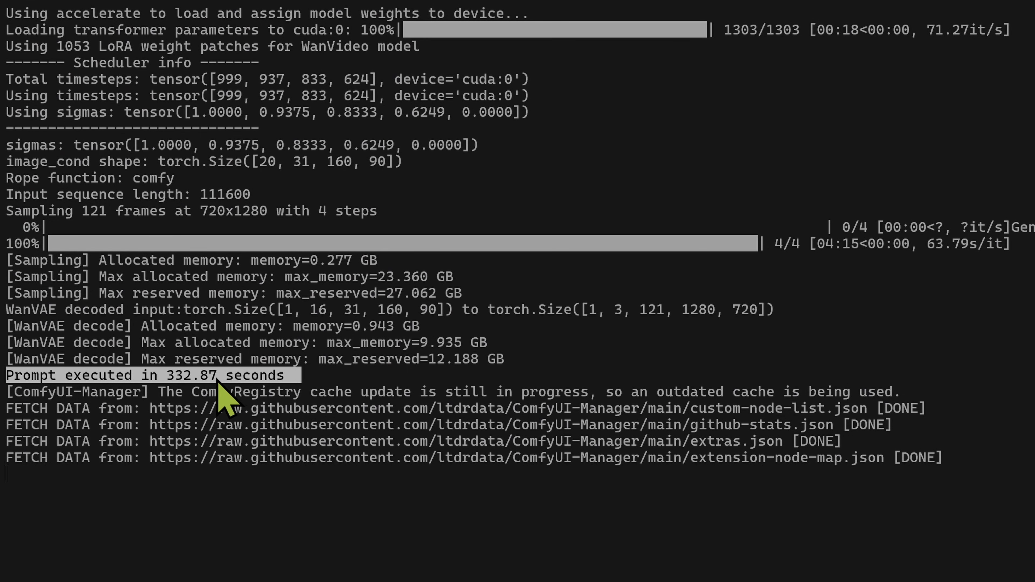
mouse_move(86, 235)
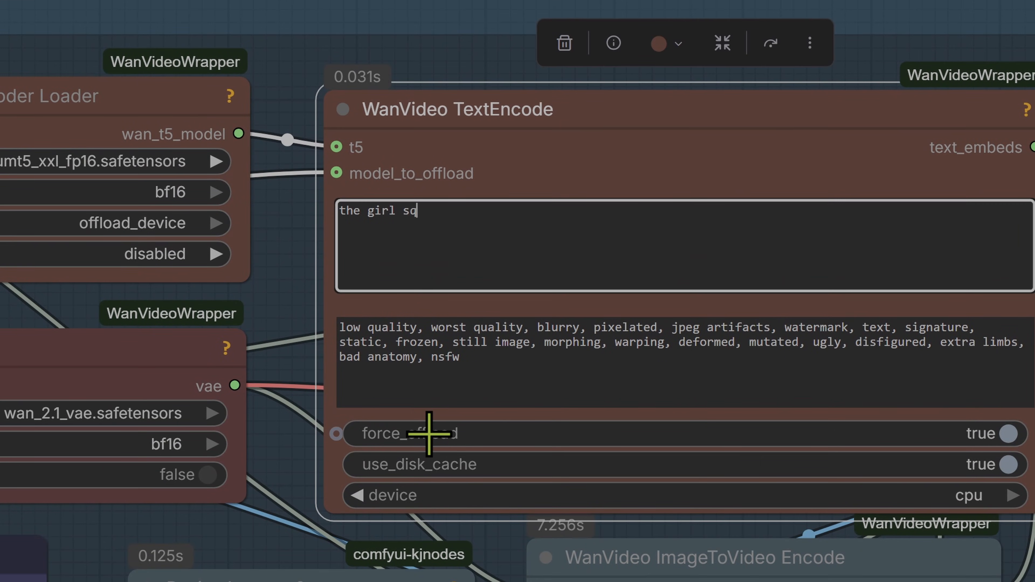
Complete the positive prompt to read 'the girl squats as her head moves down'
type("uats as her")
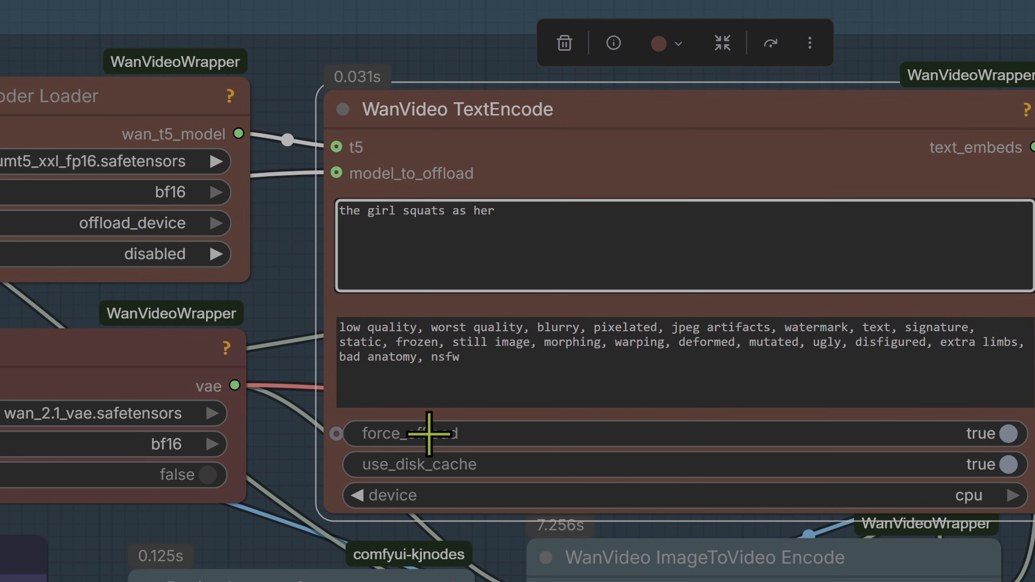
type("head moves down")
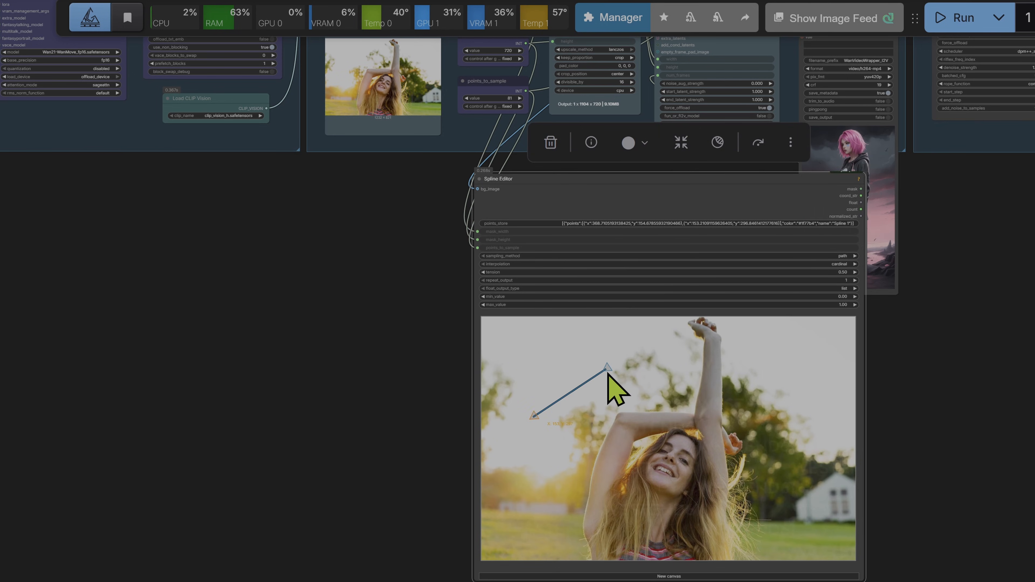
Reshape the spline so the path leaves her raised hand heading out to the left
left_click_drag(608, 367, 569, 327)
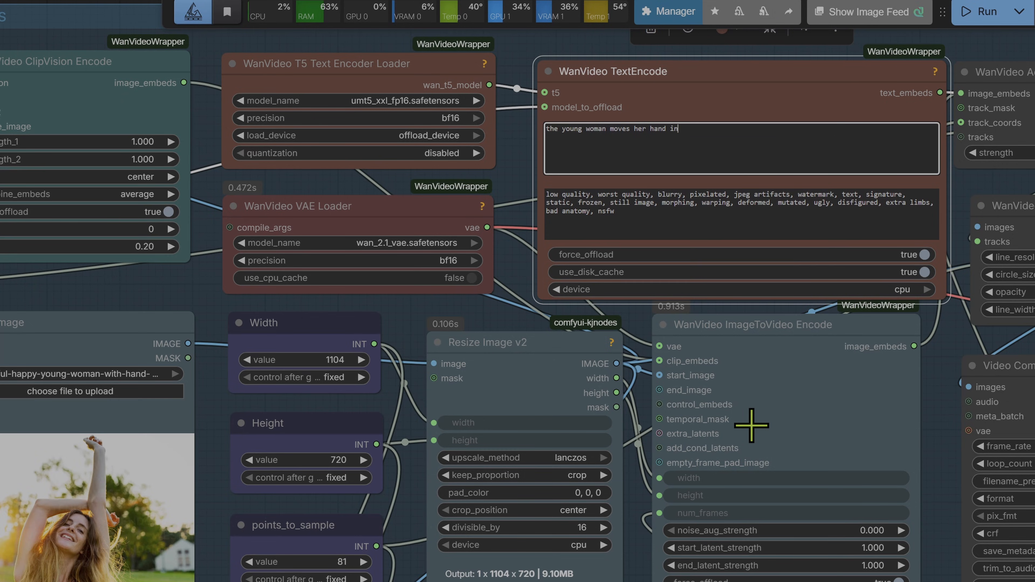
Finish the prompt with 'as though she is spinning' for the hand motion
type("as though she is spinnin")
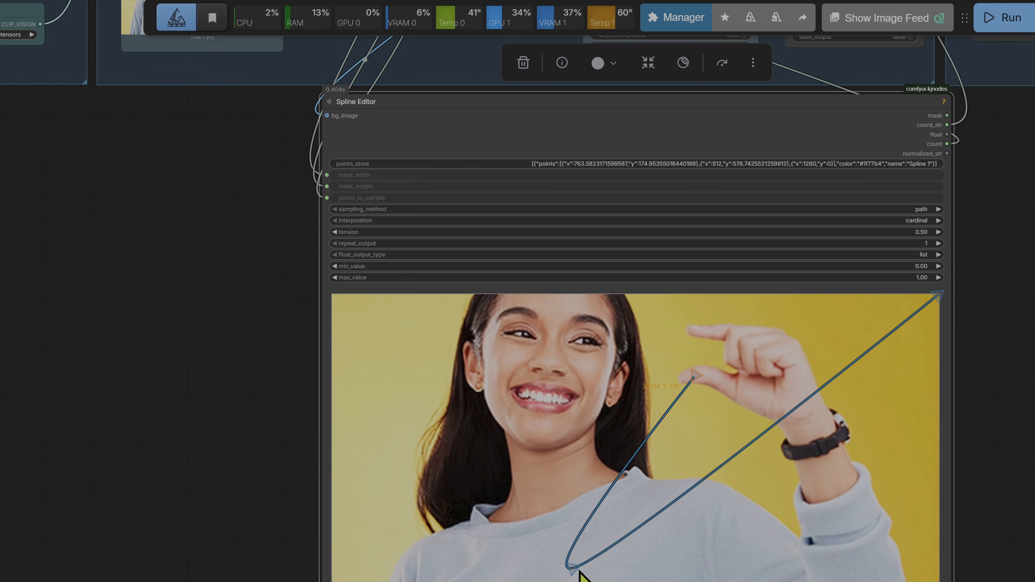
Drag the curve's middle and far points in until it is a short vertical stroke at her pinching fingers
left_click_drag(581, 564, 703, 435)
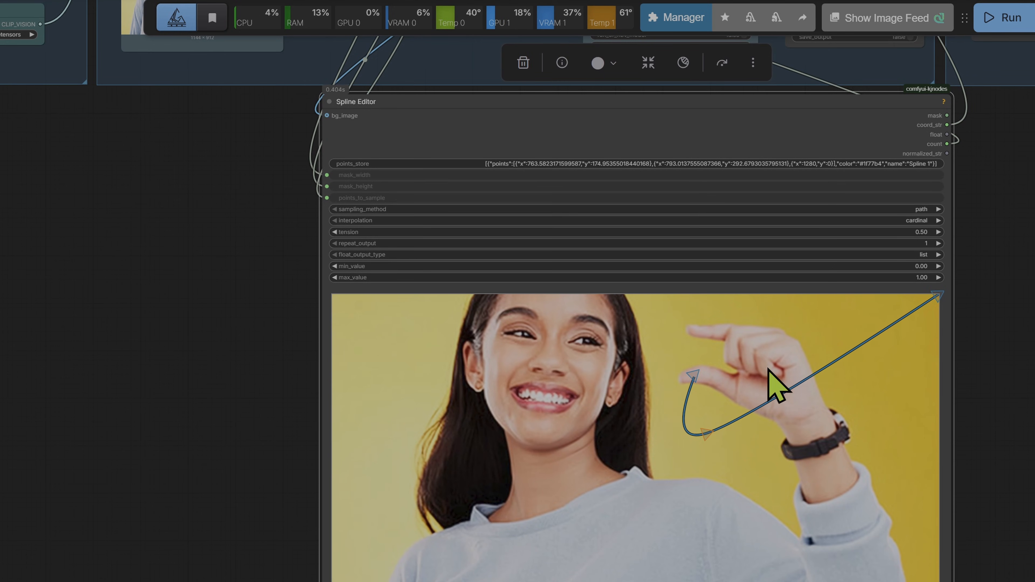
left_click_drag(779, 386, 703, 413)
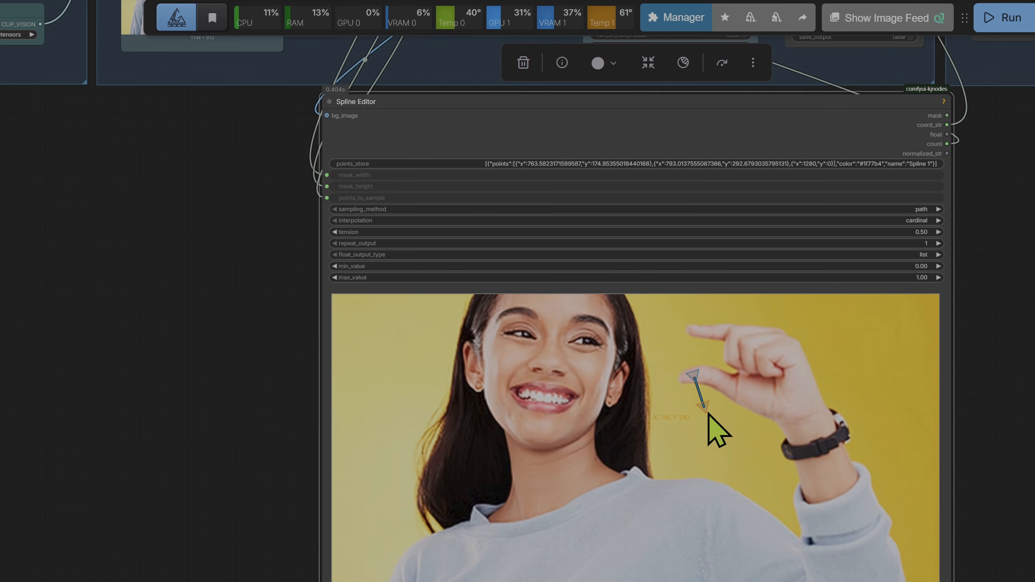
left_click_drag(699, 386, 694, 400)
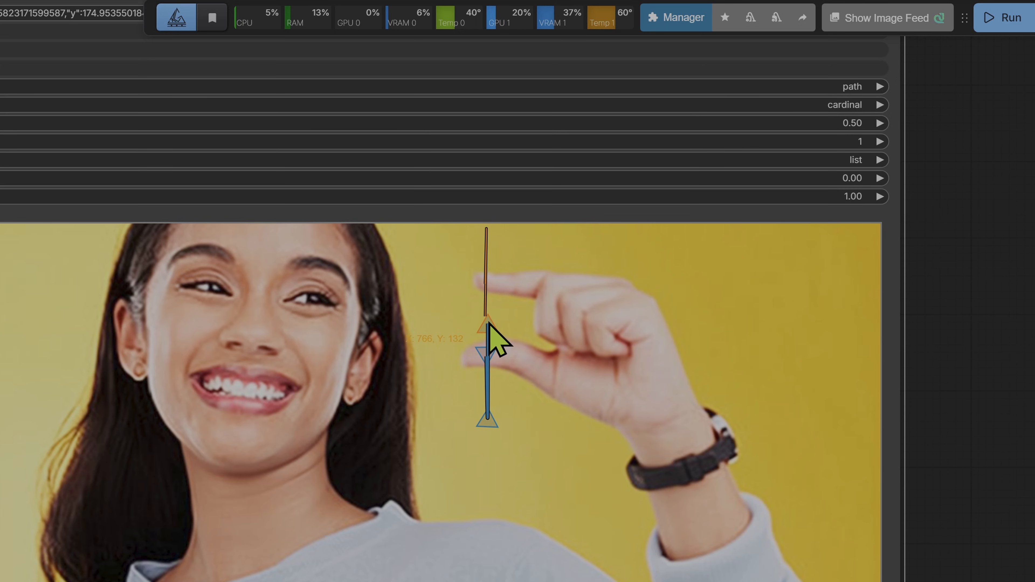
mouse_move(1020, 333)
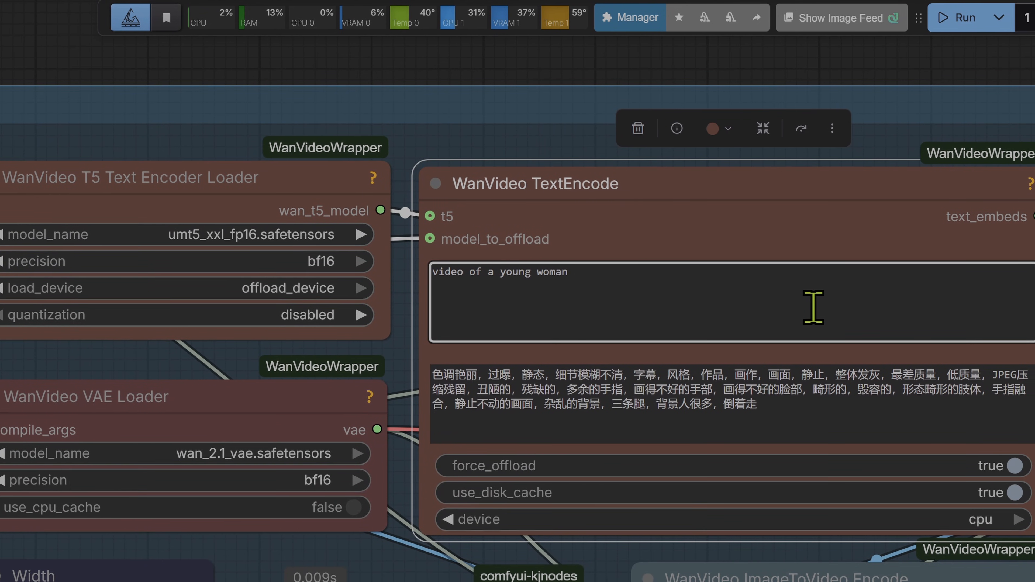
Write the prompt: she opens her fingers apart wider, closes them until they touch, expression remains the same
type("who opens")
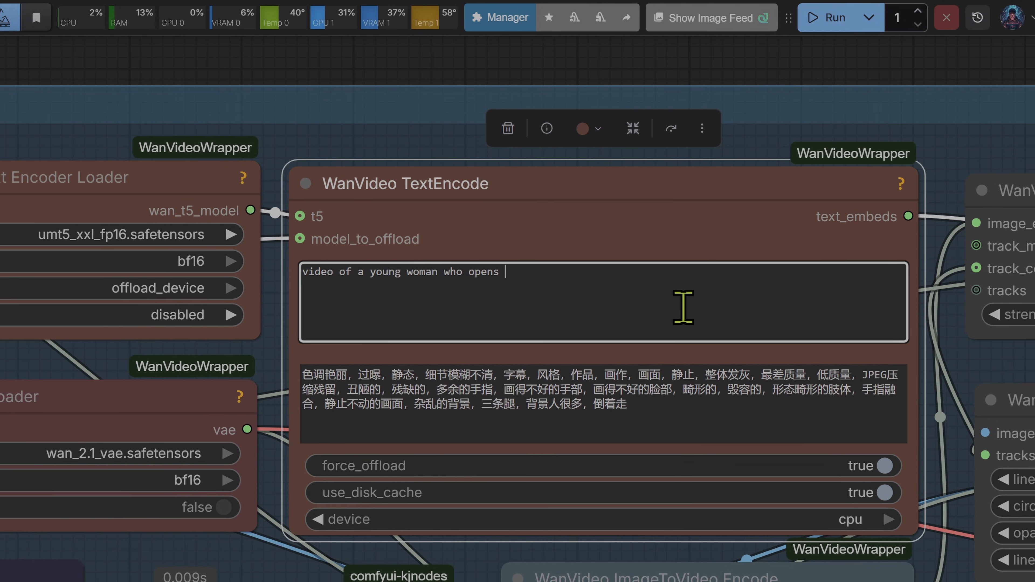
type("her fingers to")
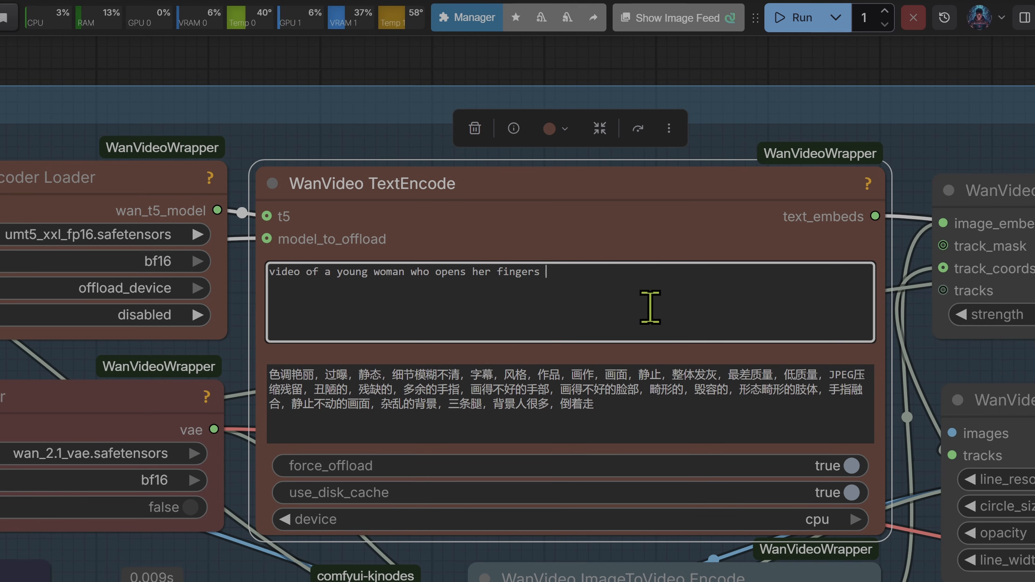
type("and closes them togethe")
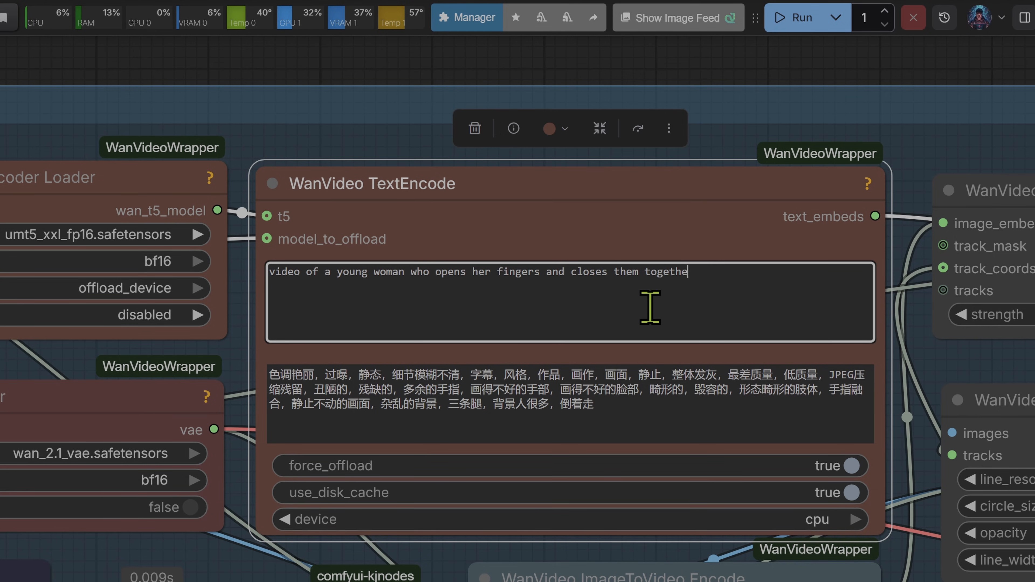
type("apart widera")
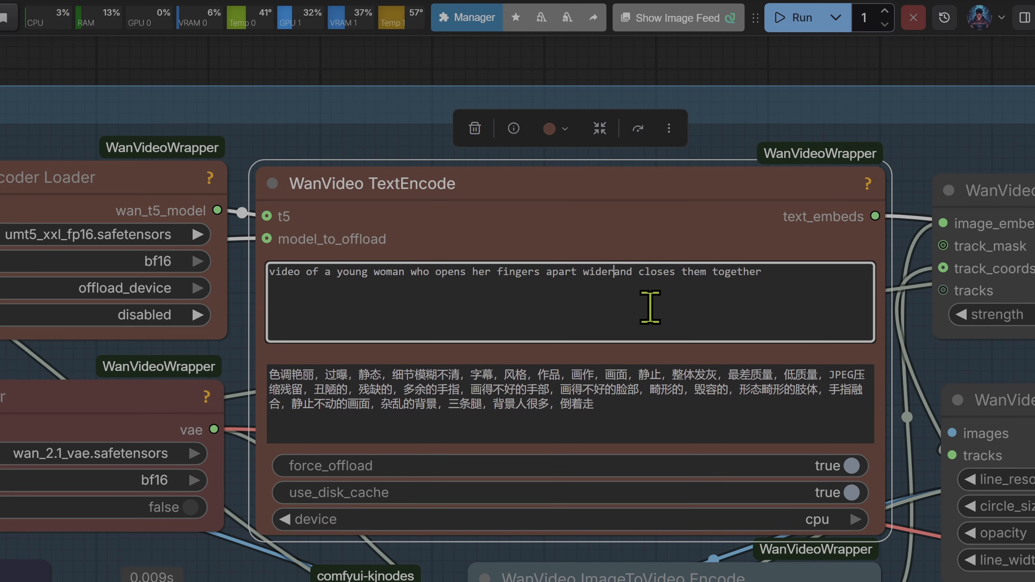
type("indicating larger")
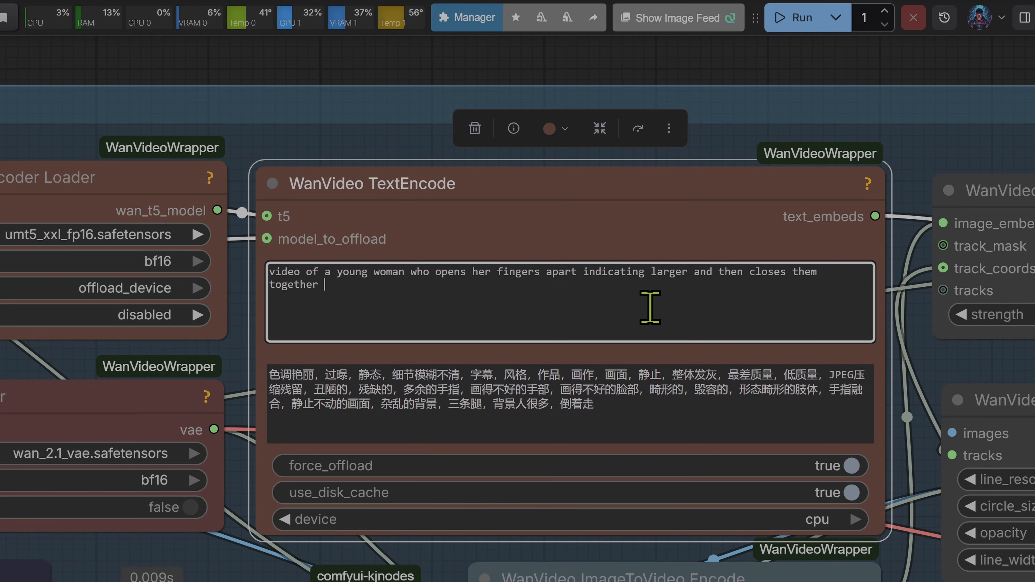
type("until they touch -")
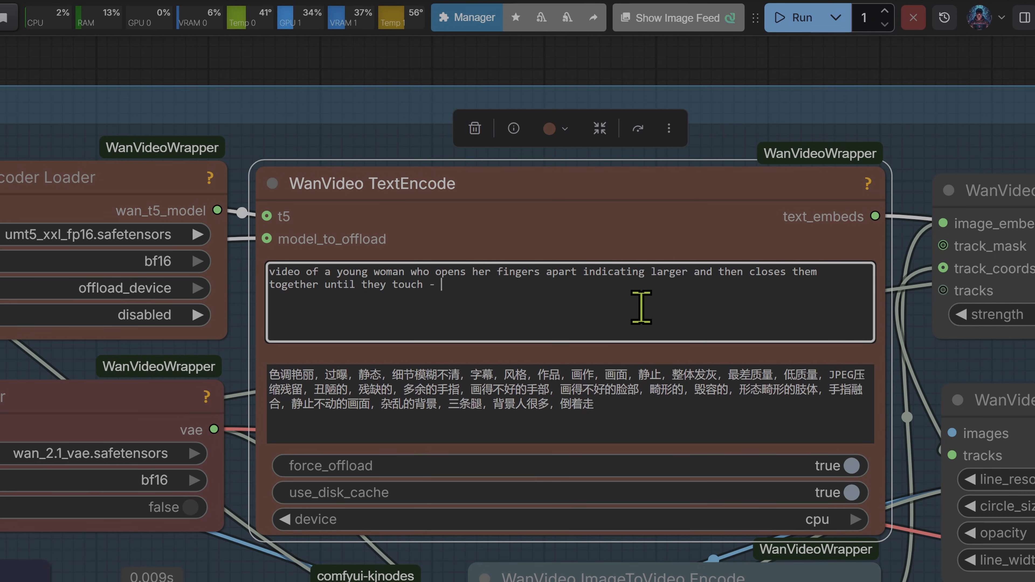
type("her expression remains the same")
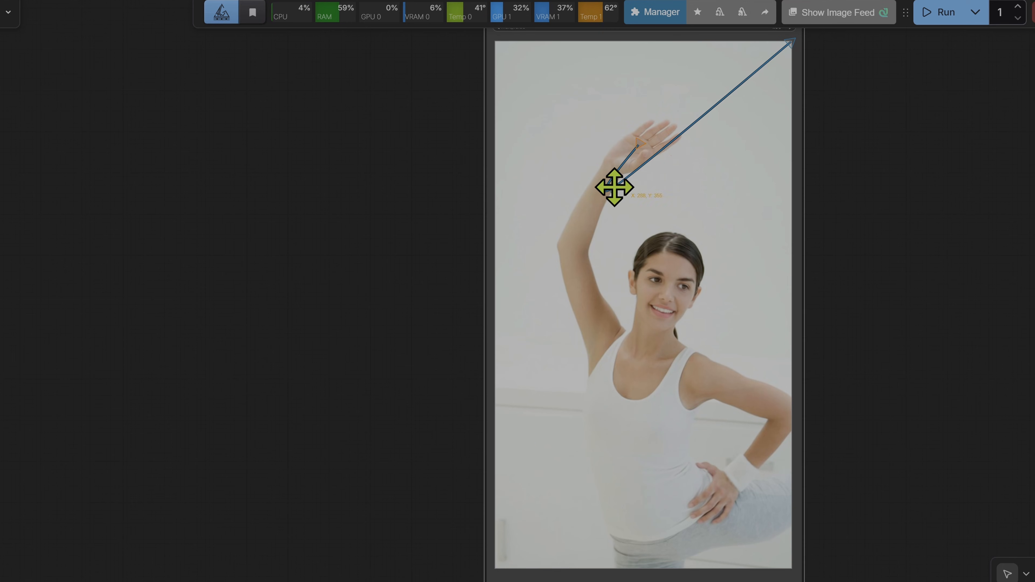
Bend the hat path downward, then add a second path from her hip hand to above her head
left_click_drag(614, 187, 773, 94)
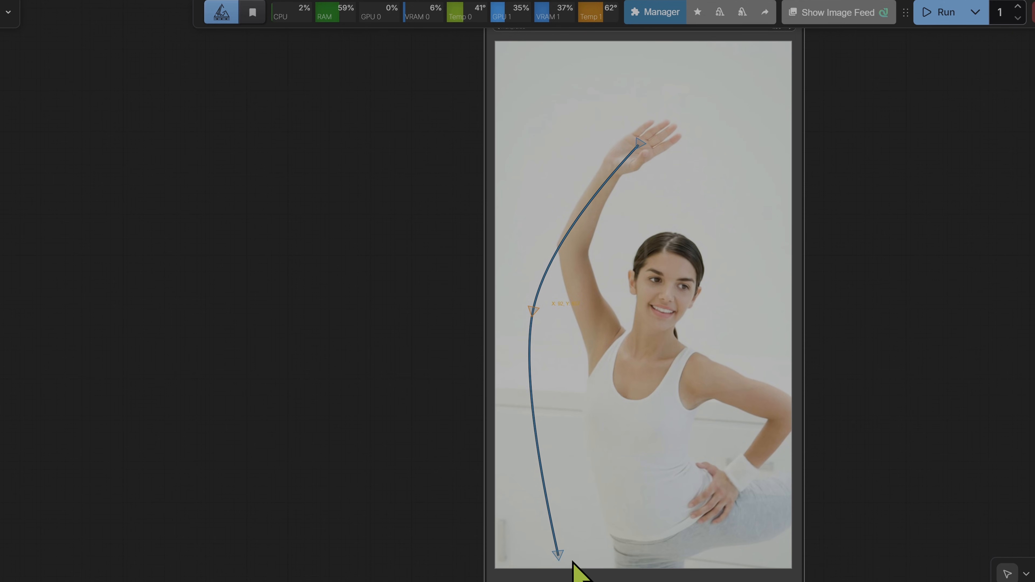
right_click(582, 570)
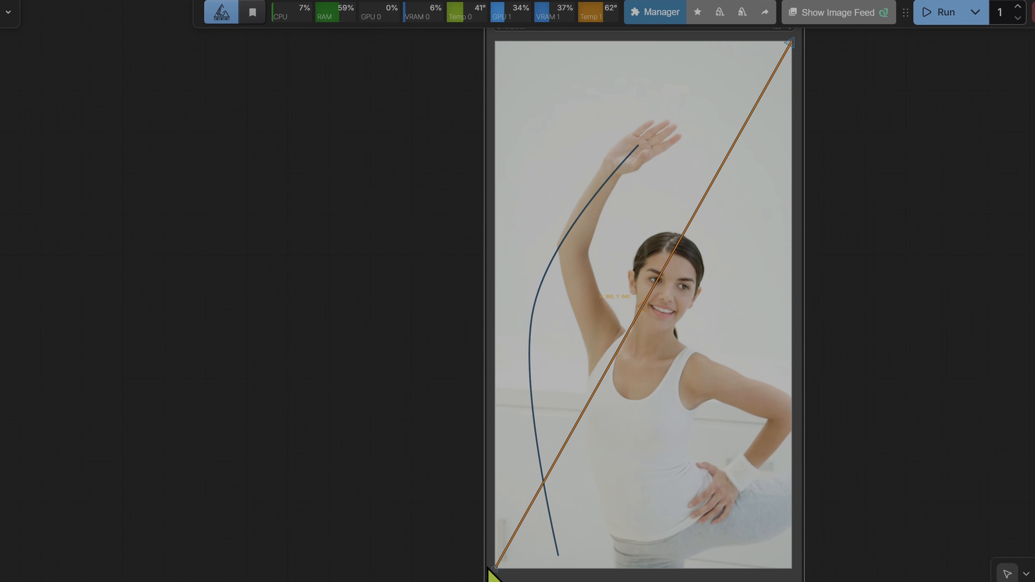
left_click_drag(498, 574, 719, 492)
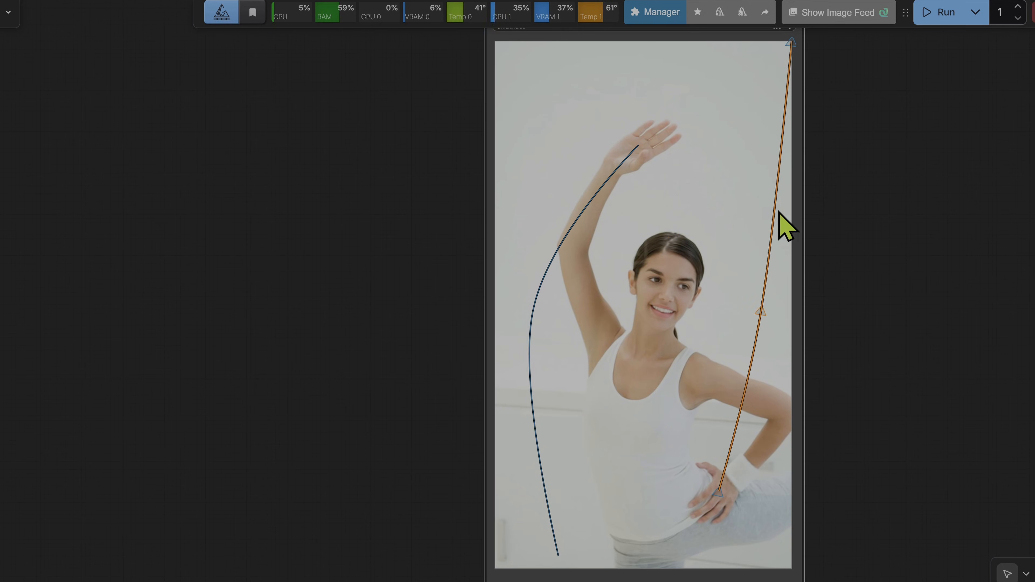
left_click_drag(788, 41, 697, 86)
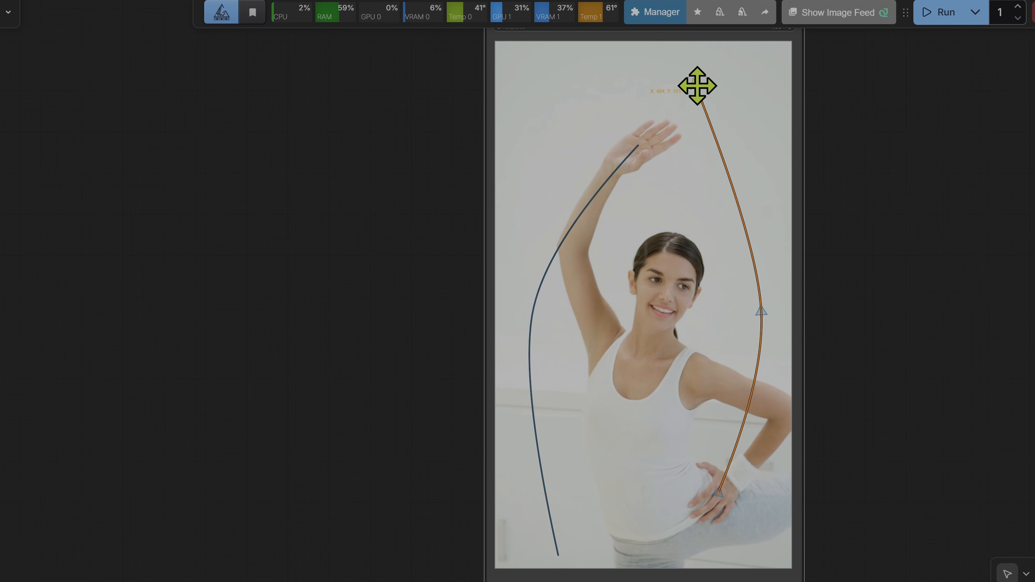
right_click(512, 340)
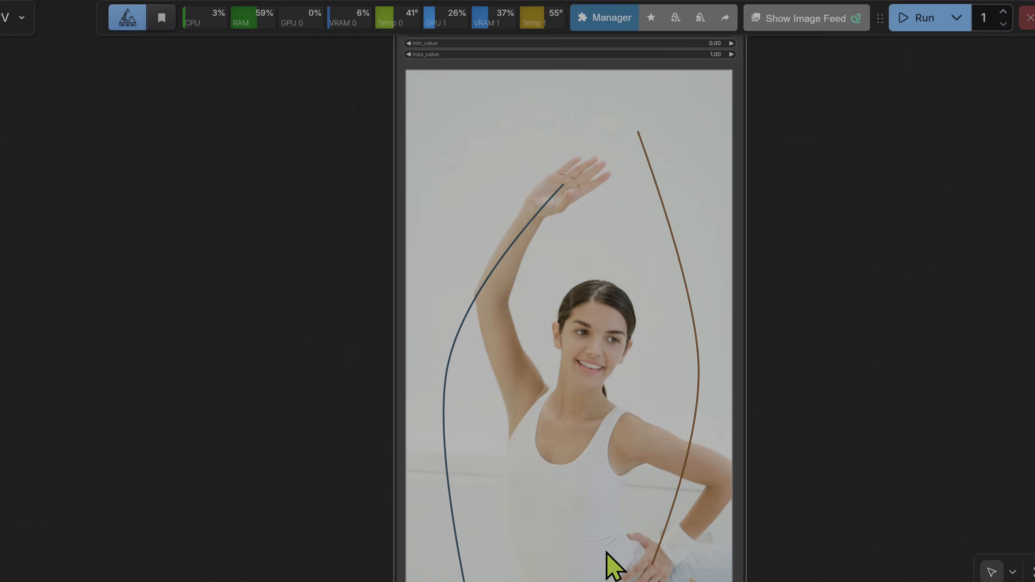
scroll("down", 3)
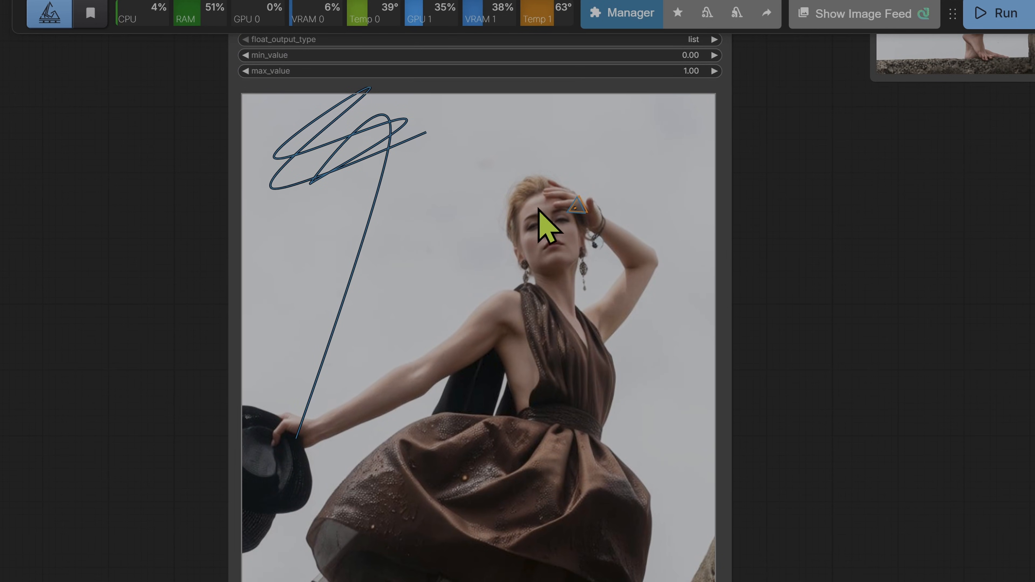
mouse_move(558, 228)
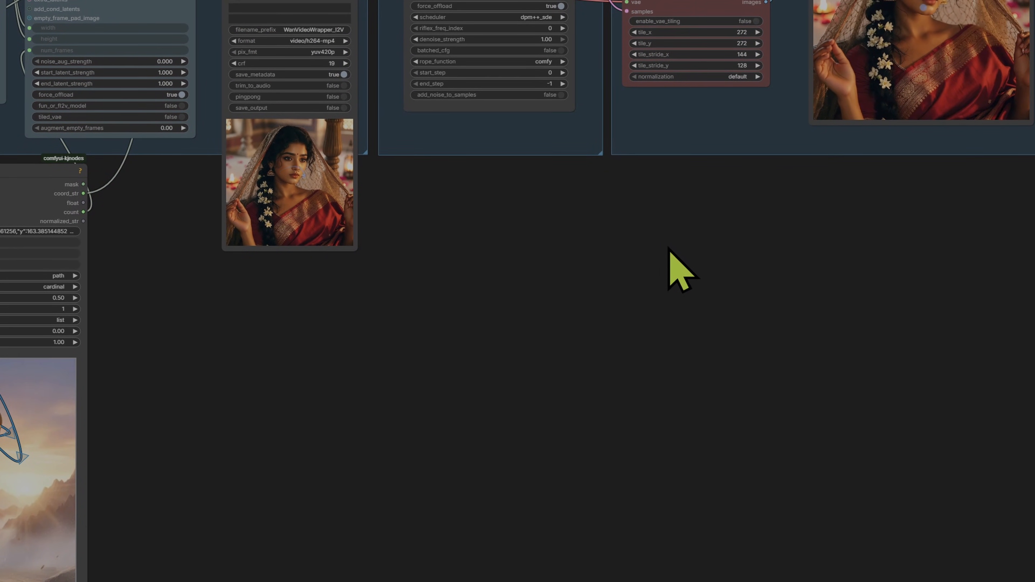
Pan the workflow canvas over to the Video Combine node with the martial artist kick result
left_click_drag(680, 271, 652, 271)
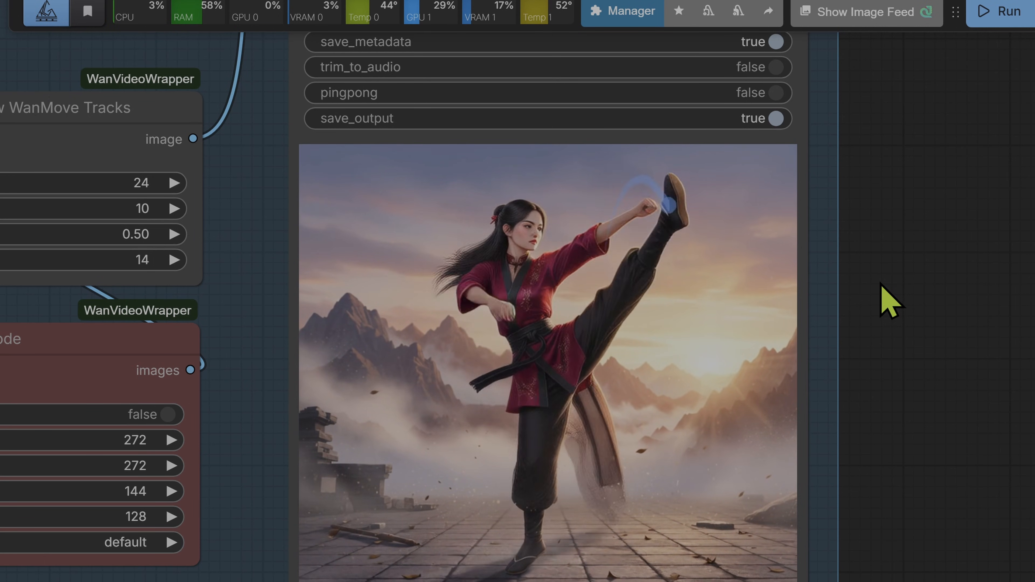
scroll("down", 3)
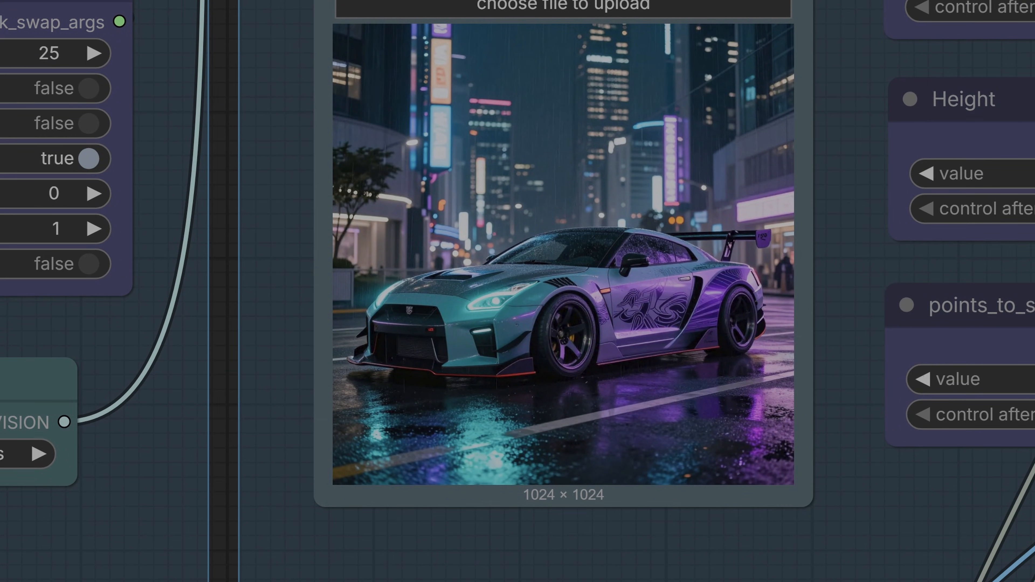
mouse_move(932, 209)
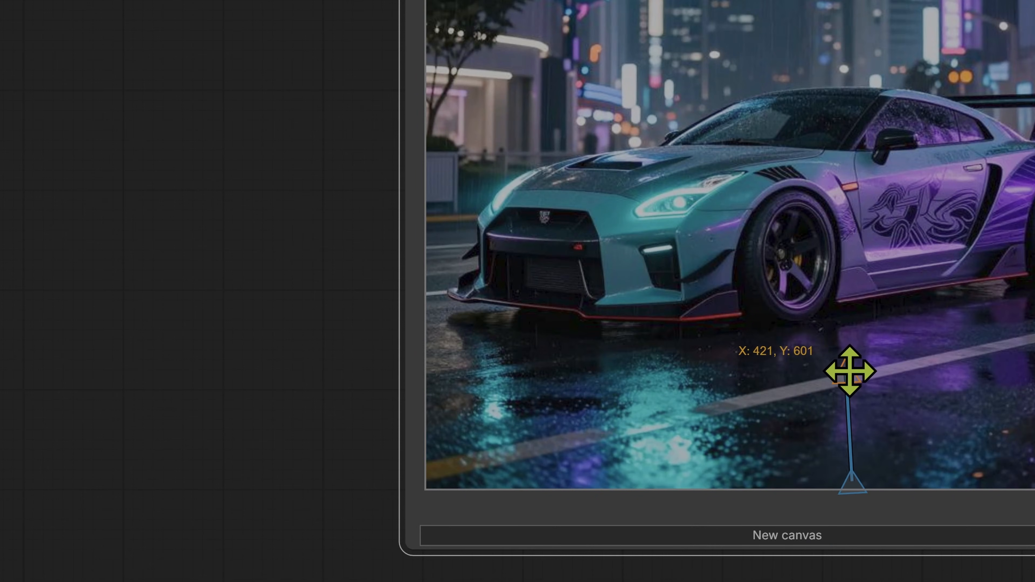
Move the spline's path point down onto the wet road below the sports car
left_click_drag(851, 370, 852, 476)
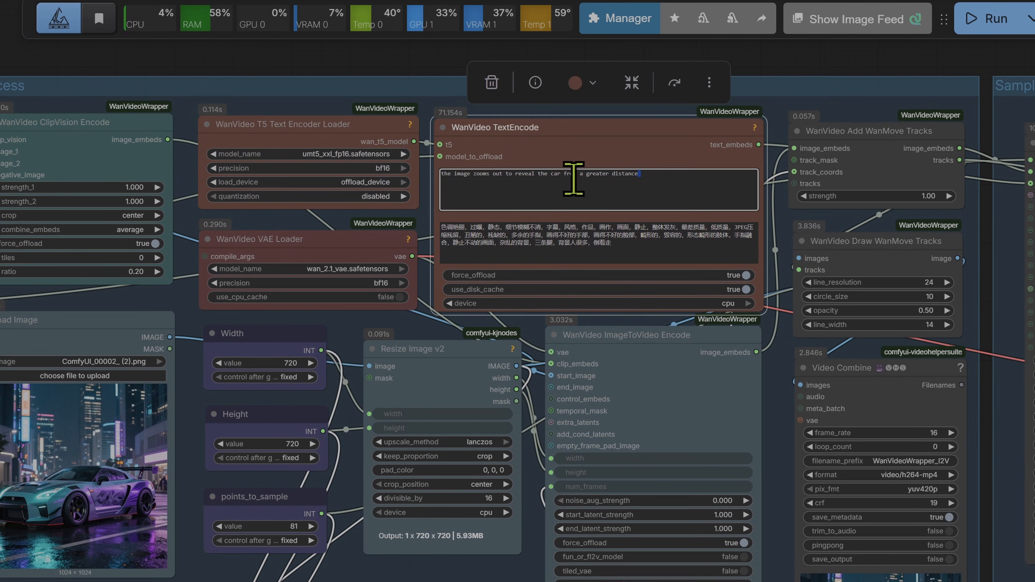
Write the prompt 'the camera pans around the car as it remains stationery'
type("the camera pans around the car as it remains stationery - the car should not move and remain as rest while the camera pans around the car showing it")
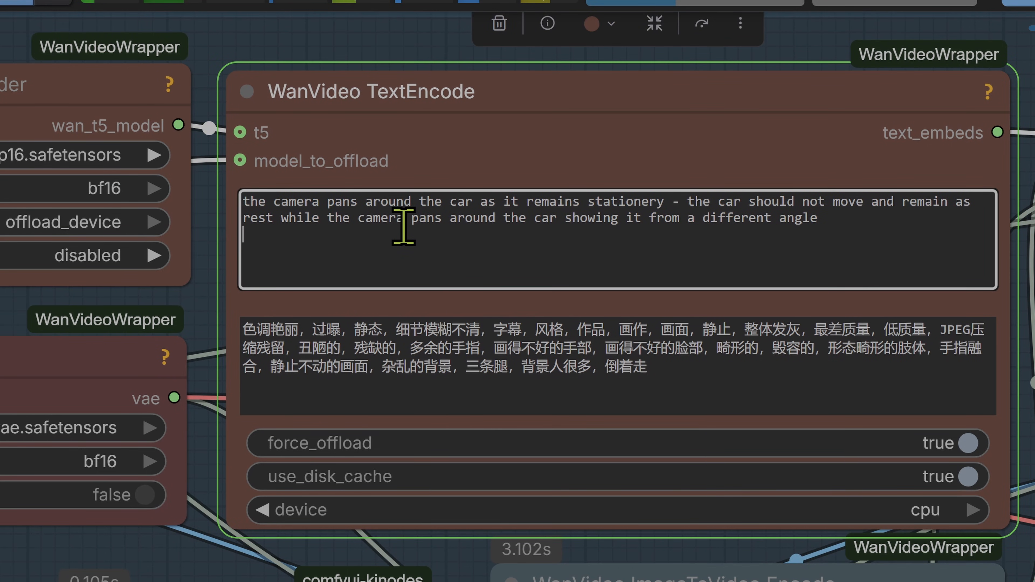
mouse_move(970, 201)
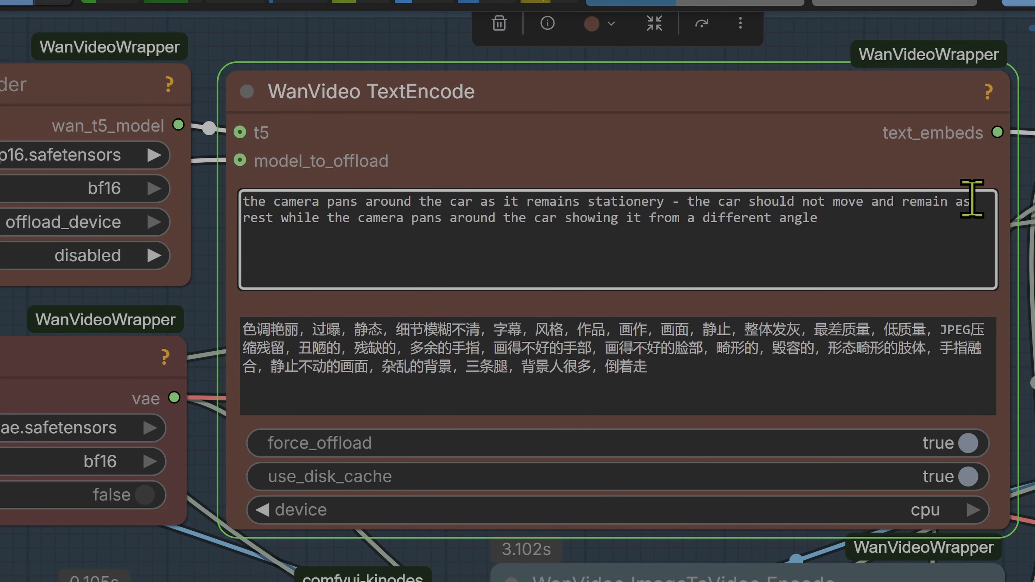
Fix the prompt wording from 'as rest' to 'at rest'
type("at")
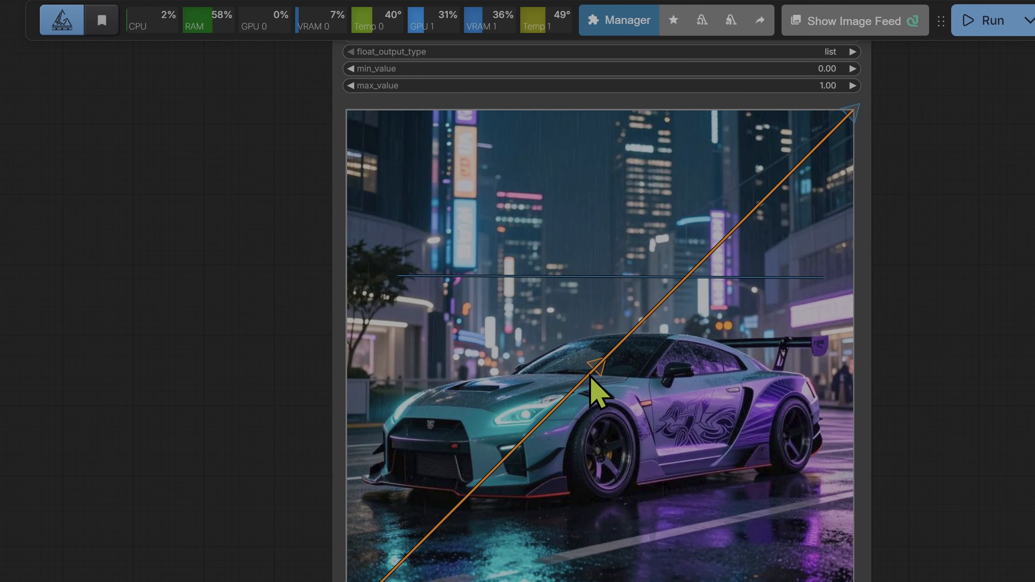
Delete the orange diagonal spline crossing the car, keeping the faint horizontal path
right_click(597, 389)
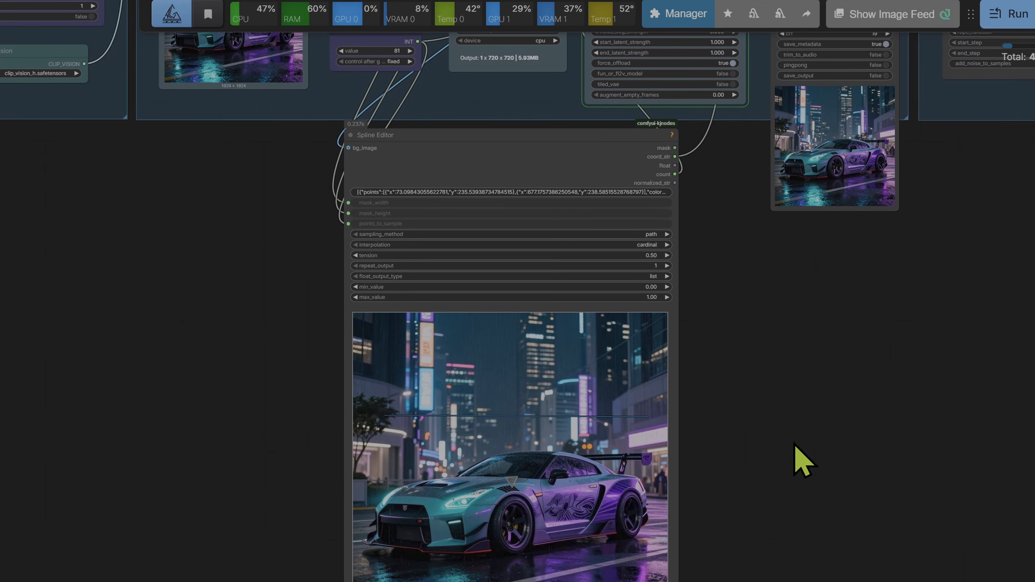
mouse_move(818, 443)
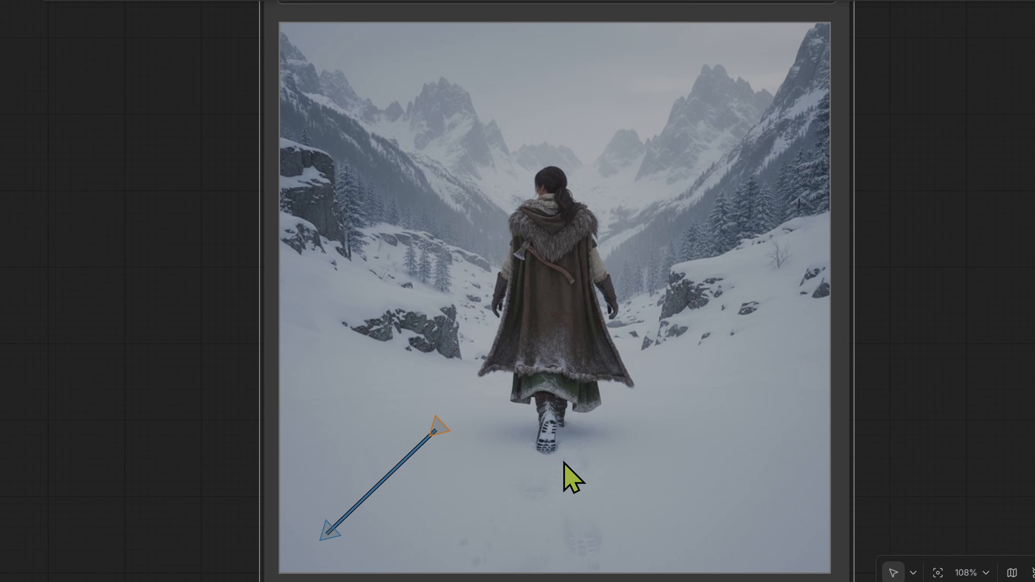
Add two more motion paths, pulling one to the upper-left mountains and one to the lower right
right_click(571, 480)
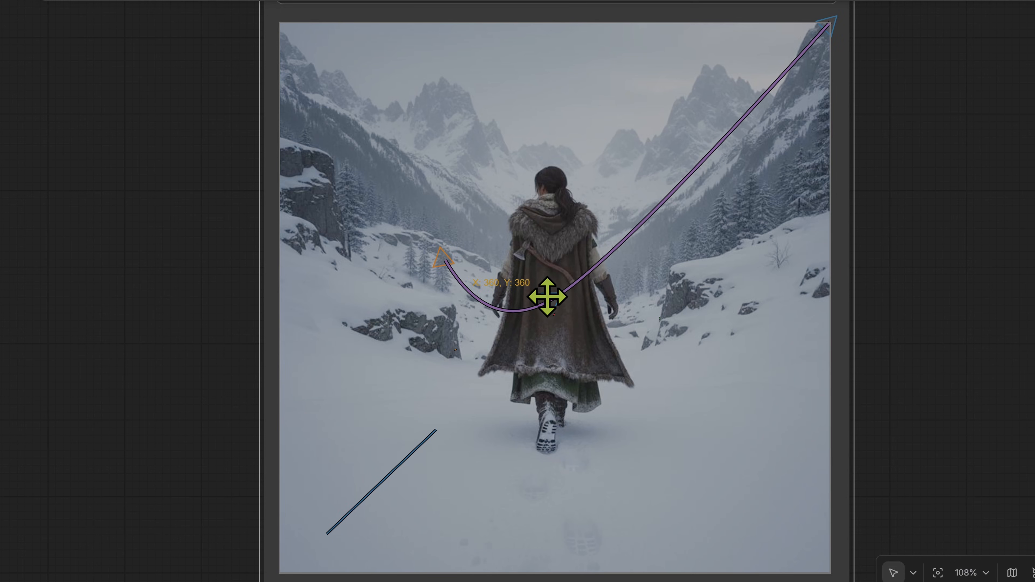
left_click_drag(547, 296, 520, 138)
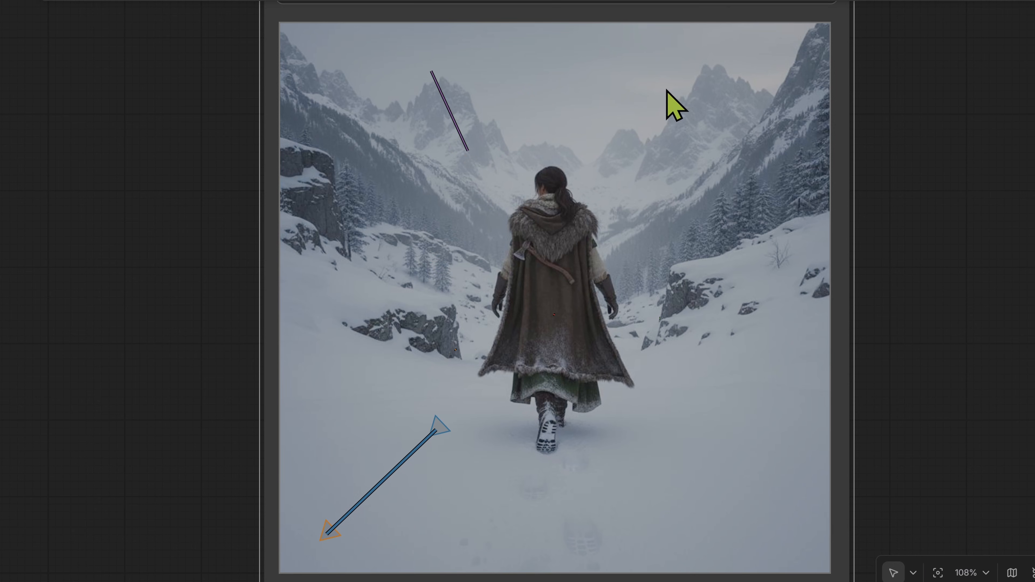
right_click(614, 498)
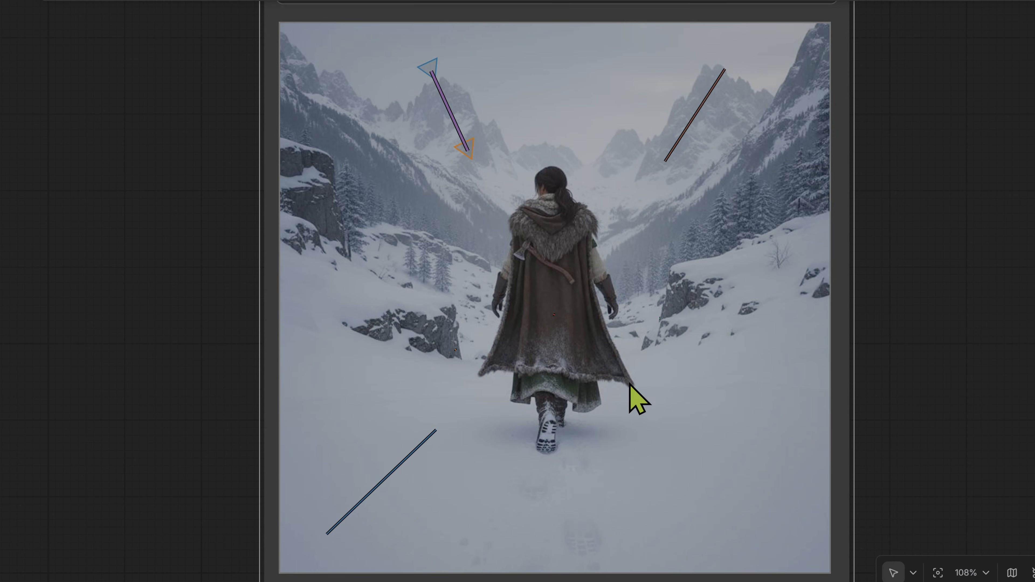
left_click_drag(634, 389, 832, 27)
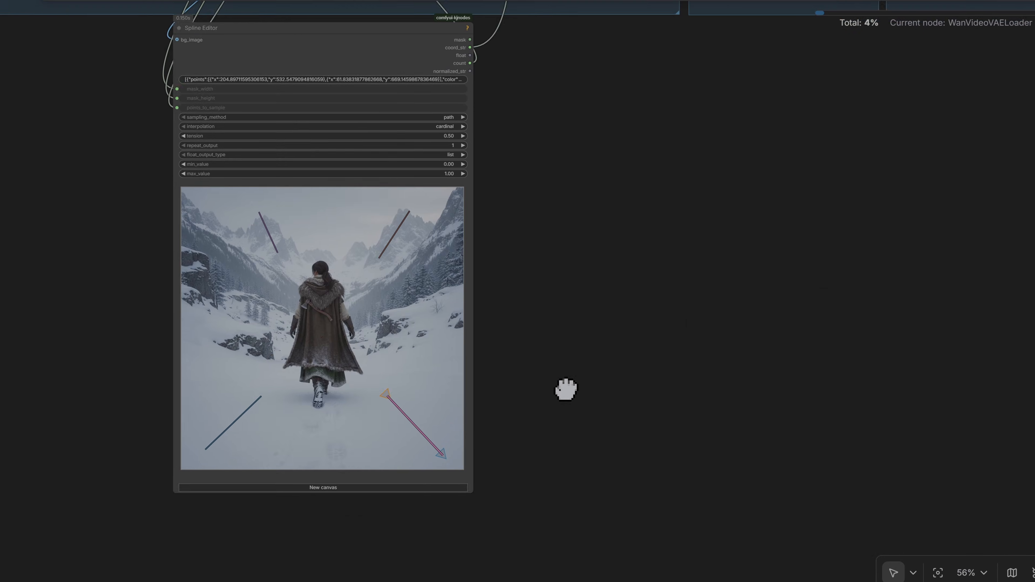
scroll("down", 3)
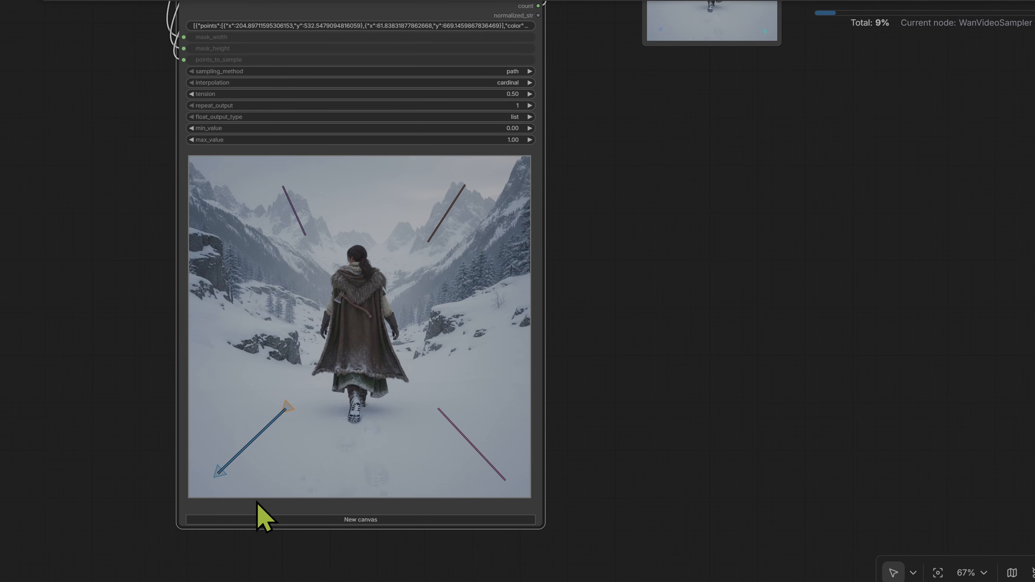
scroll("down", 3)
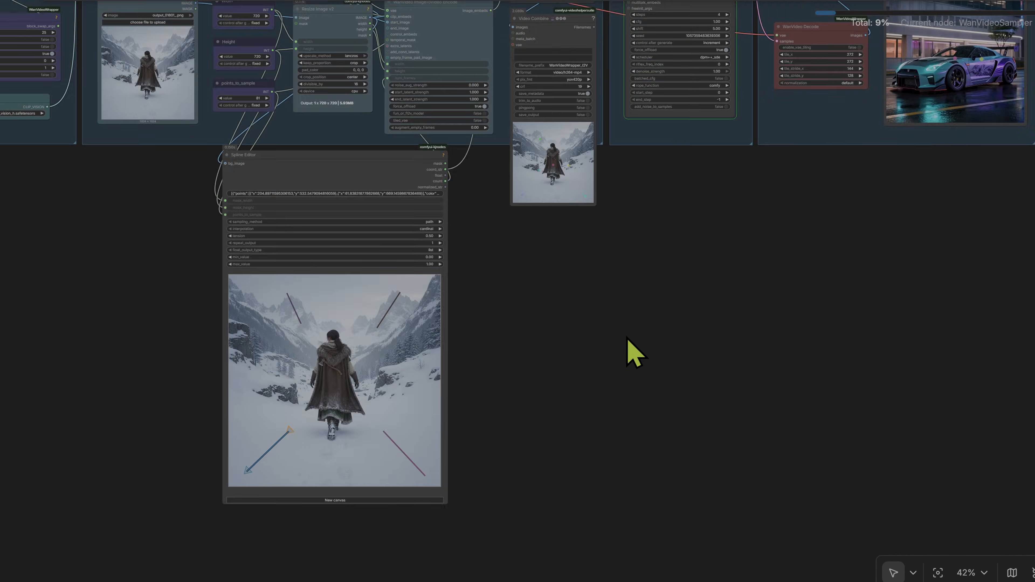
scroll("down", 3)
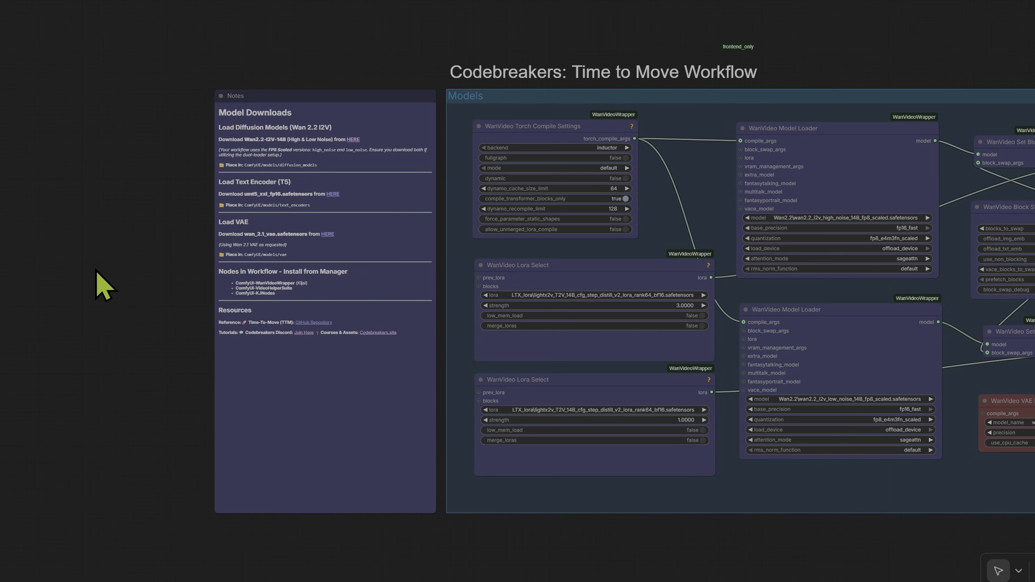
mouse_move(106, 277)
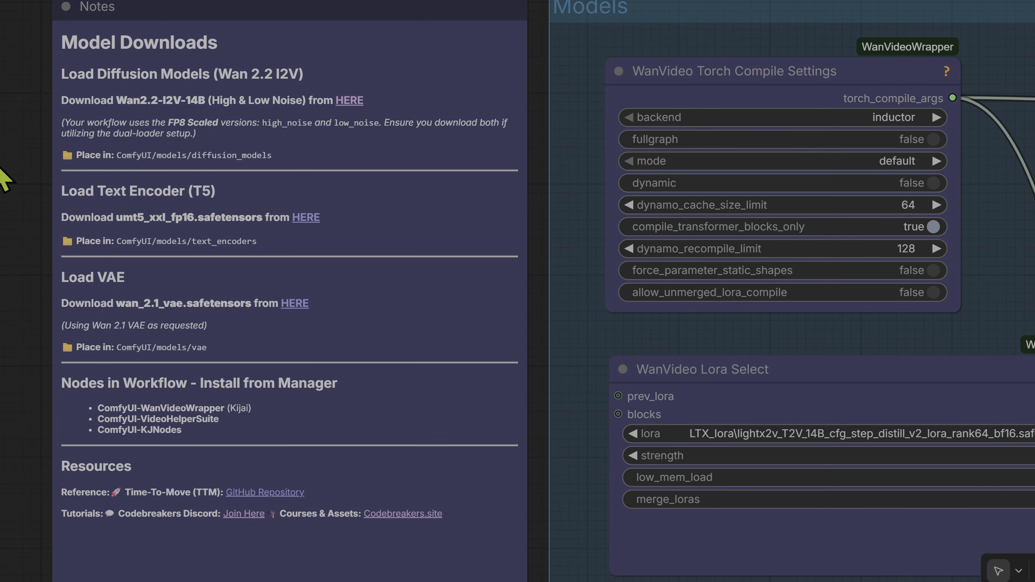
scroll("down", 3)
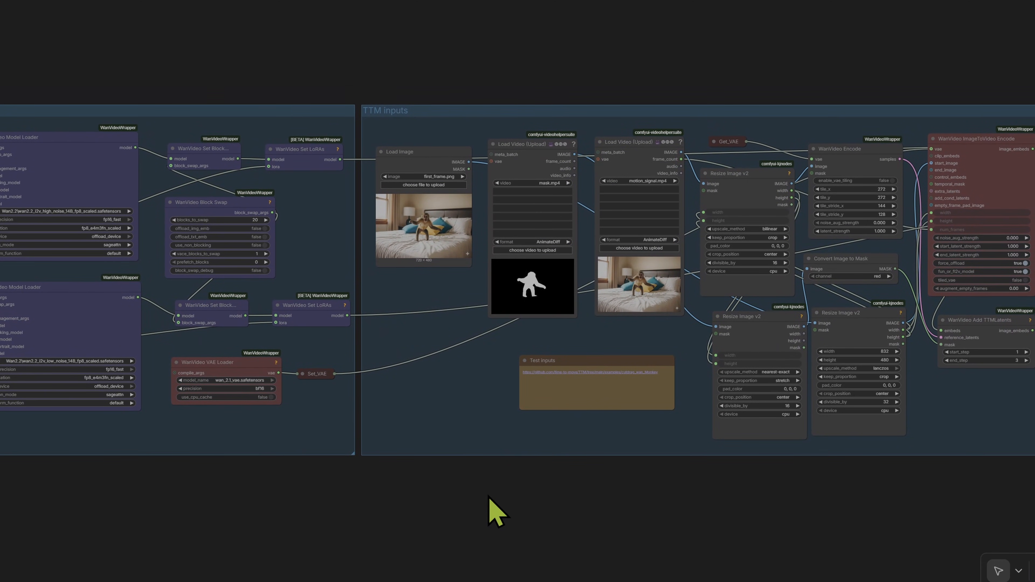
mouse_move(435, 314)
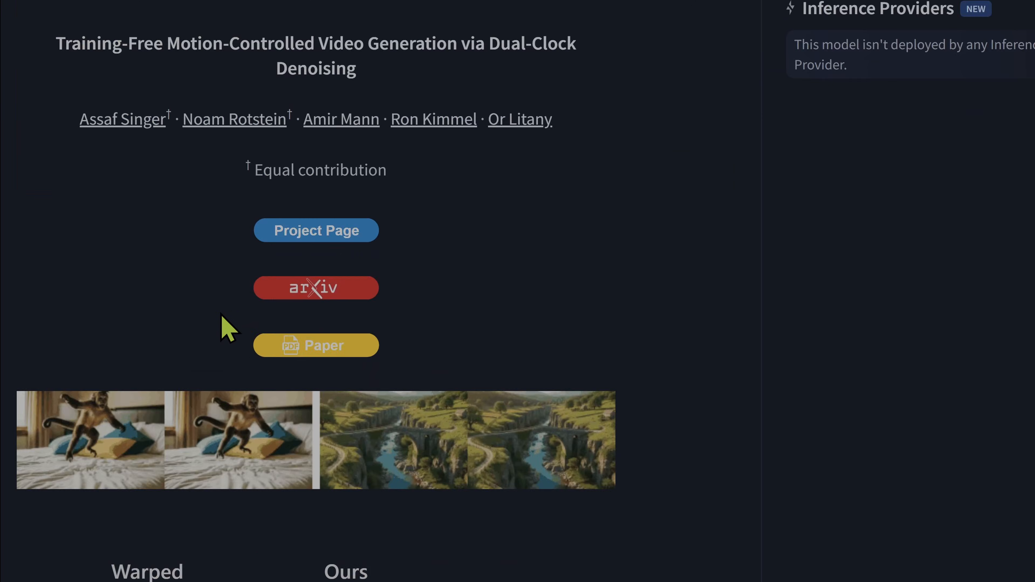
Jump to the 'Generate Your Own Cut-and-Drag Examples' section from the model card's contents
scroll("down", 3)
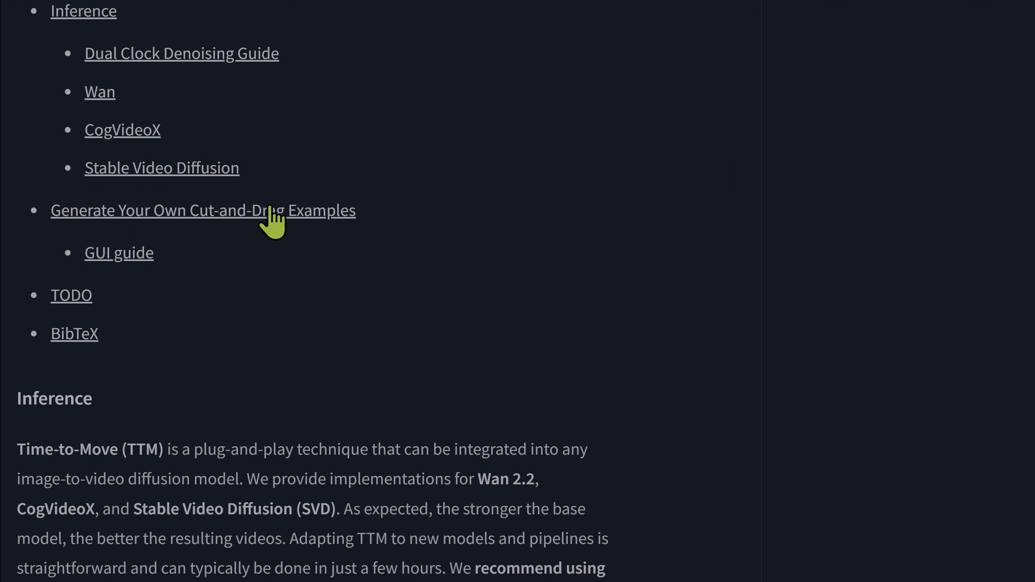
left_click(203, 209)
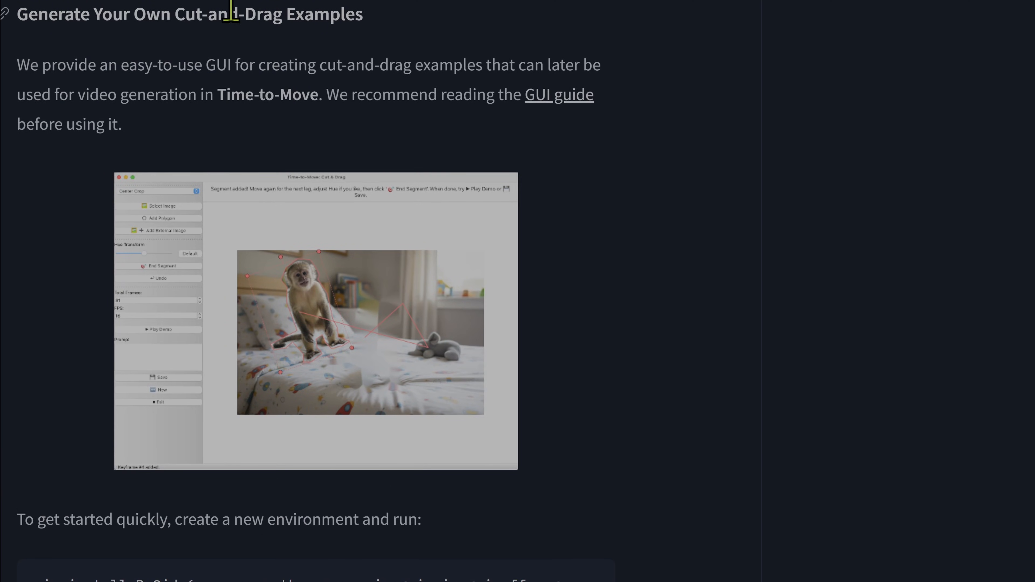
scroll("down", 3)
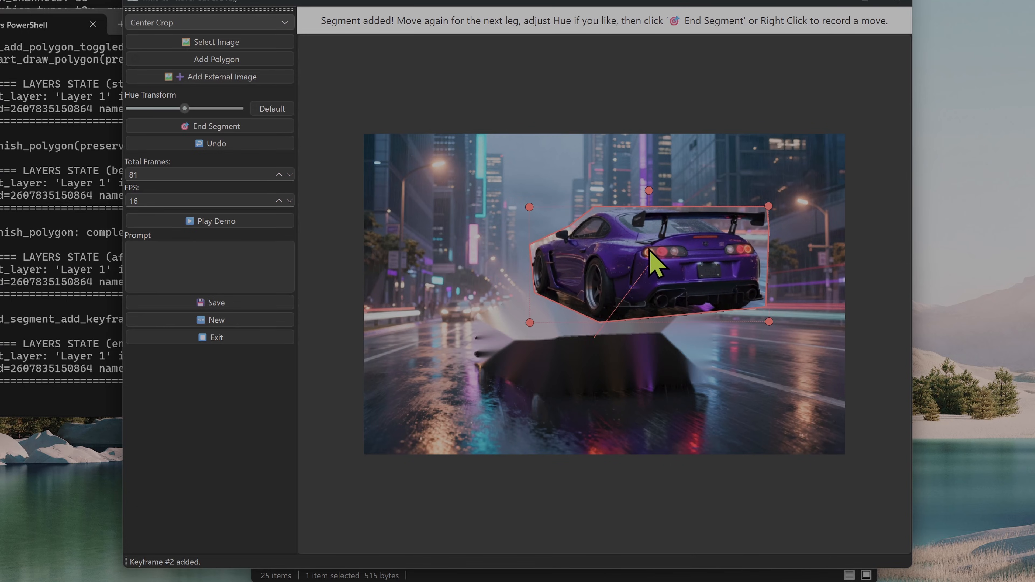
Move the cut-out purple car to its next keyframe position and play the demo preview
left_click_drag(653, 261, 583, 377)
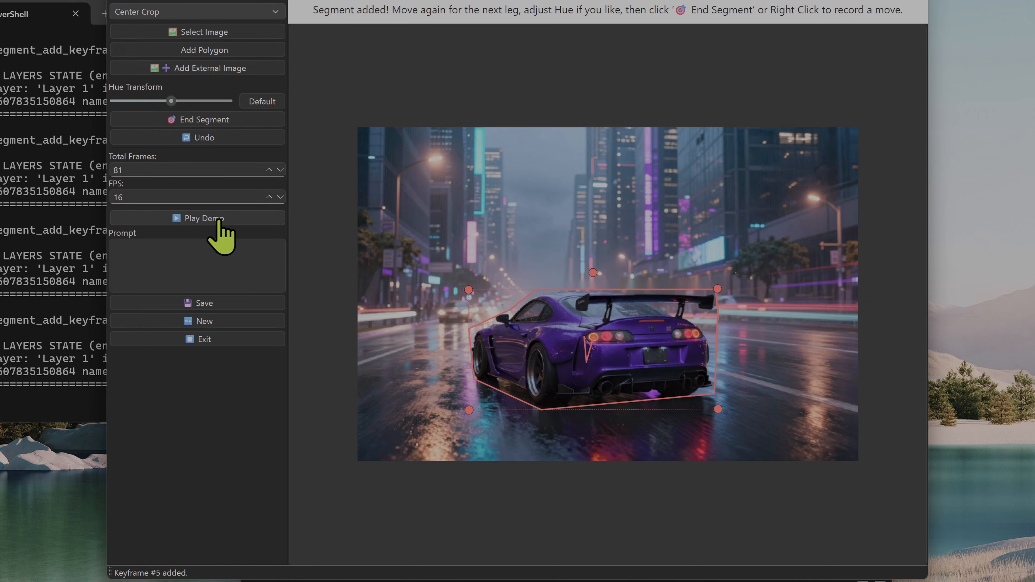
left_click(203, 218)
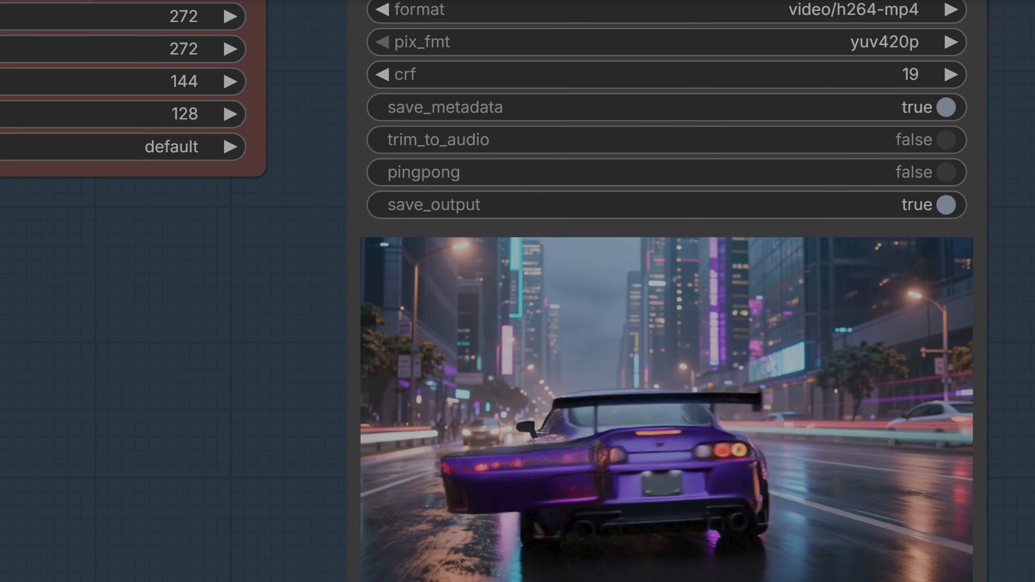
left_click(197, 137)
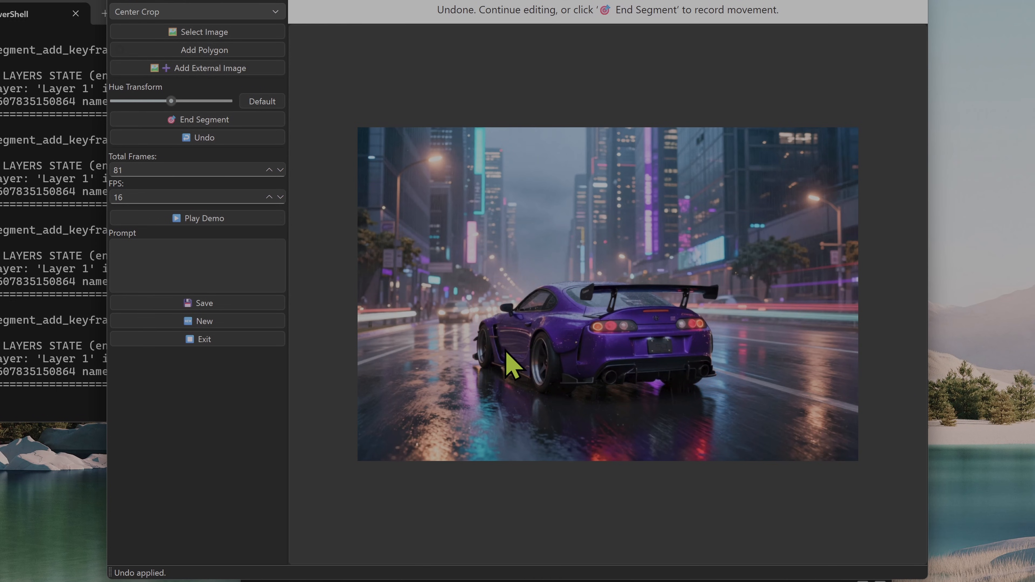
mouse_move(581, 368)
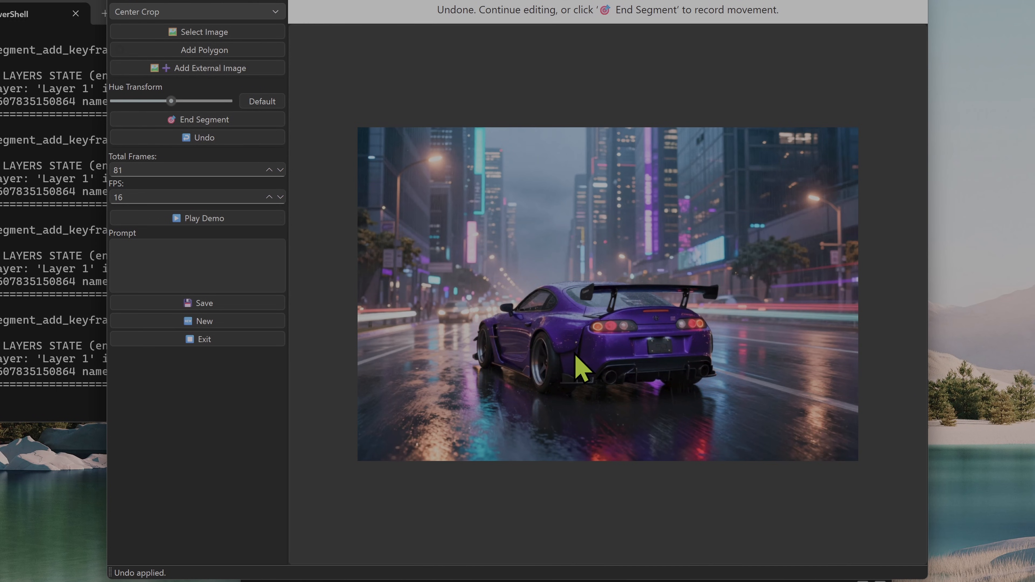